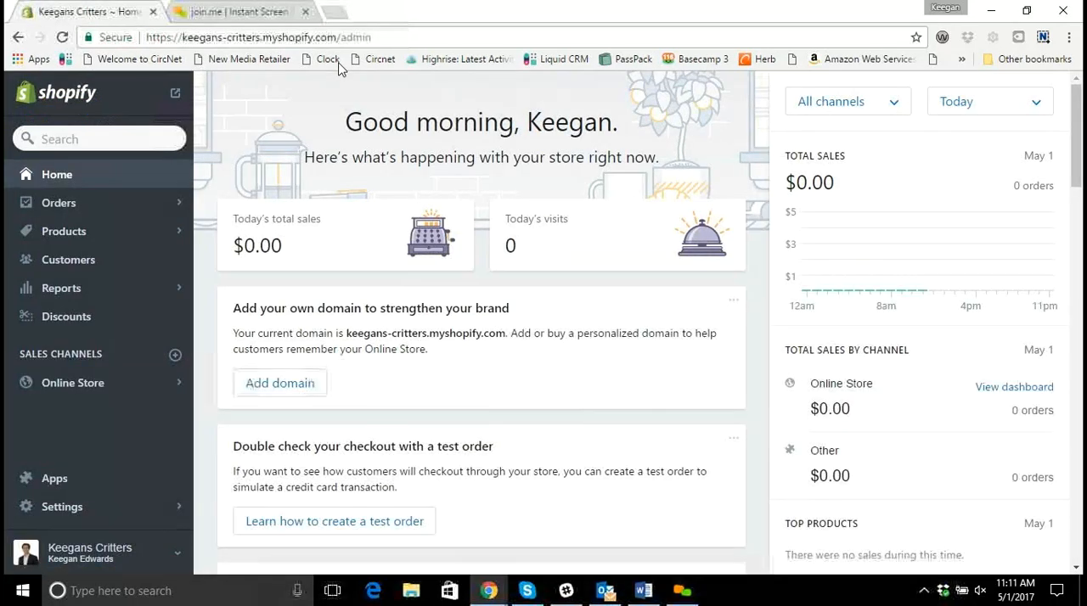
mouse_move(374, 59)
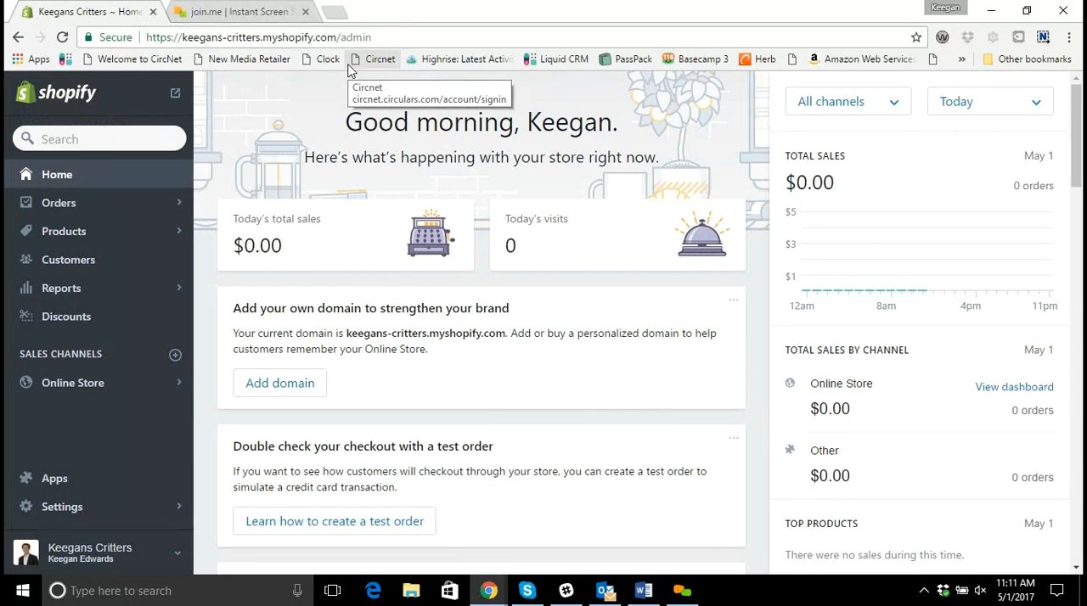
mouse_move(364, 207)
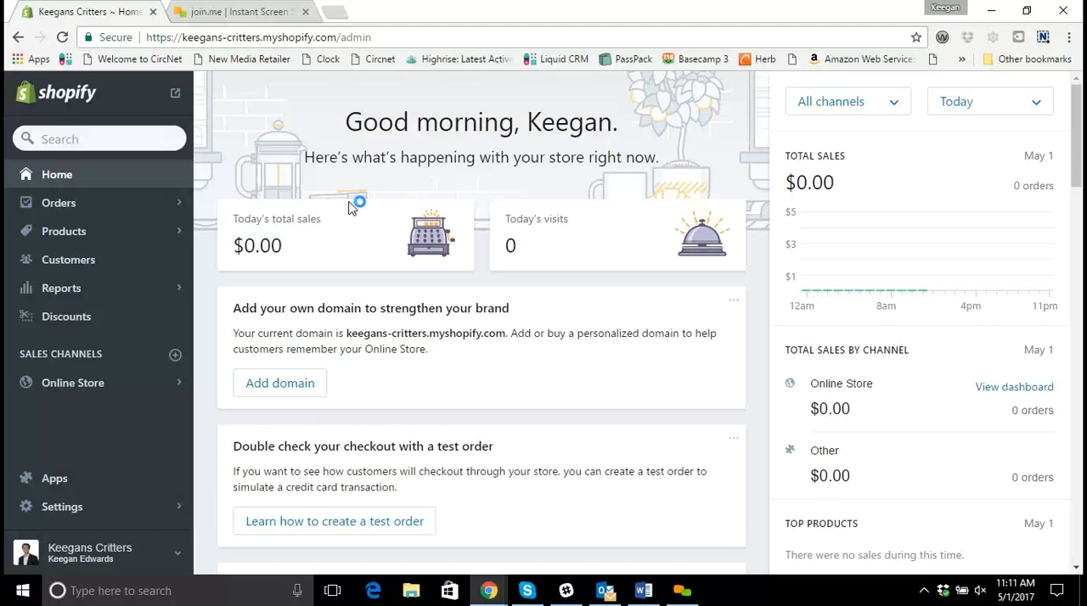
mouse_move(255, 127)
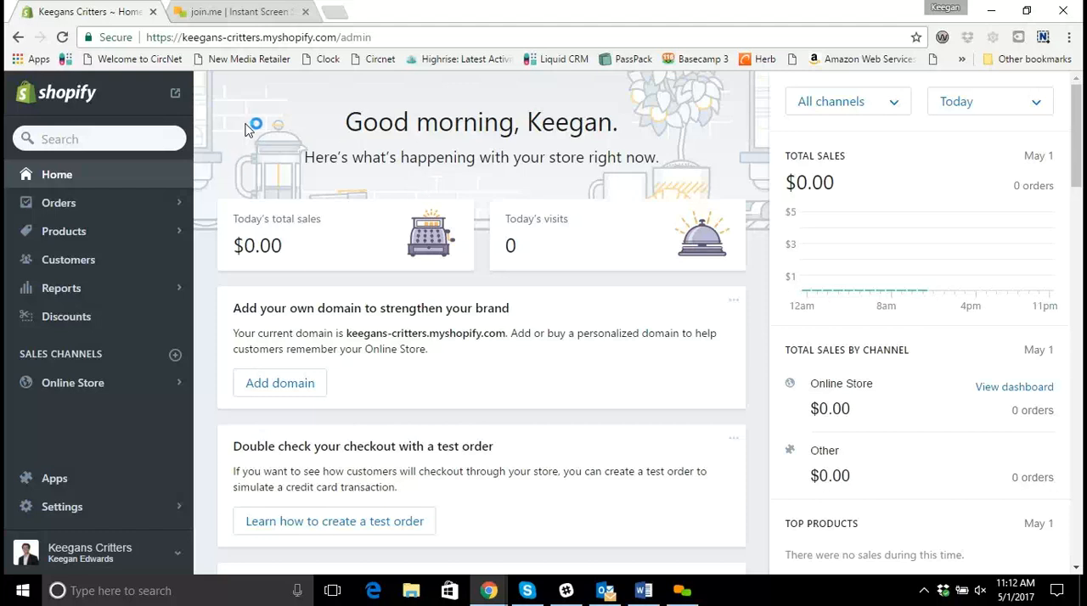
mouse_move(520, 206)
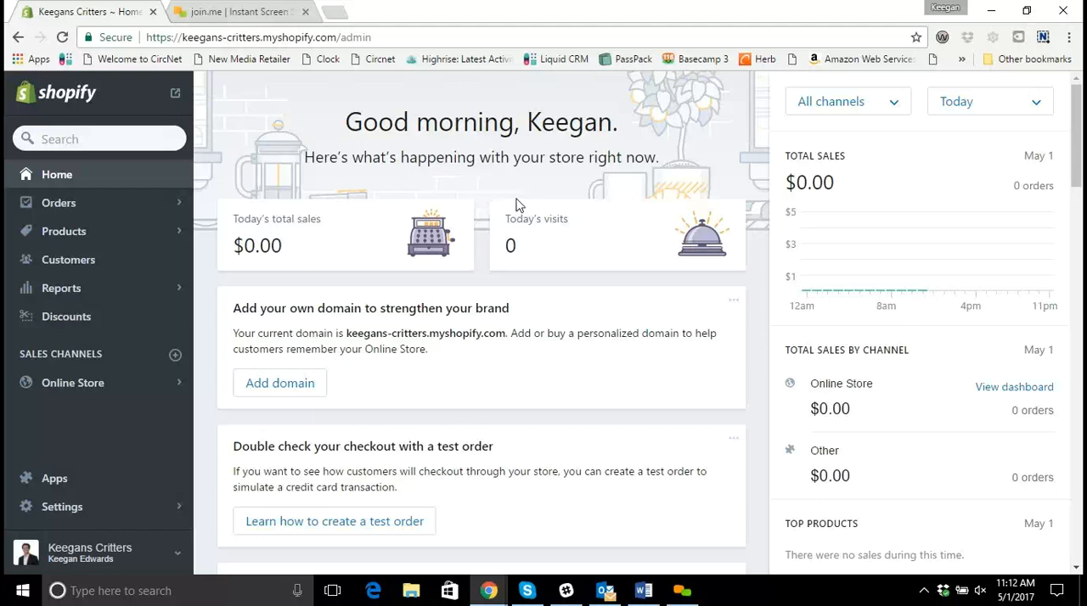
mouse_move(123, 481)
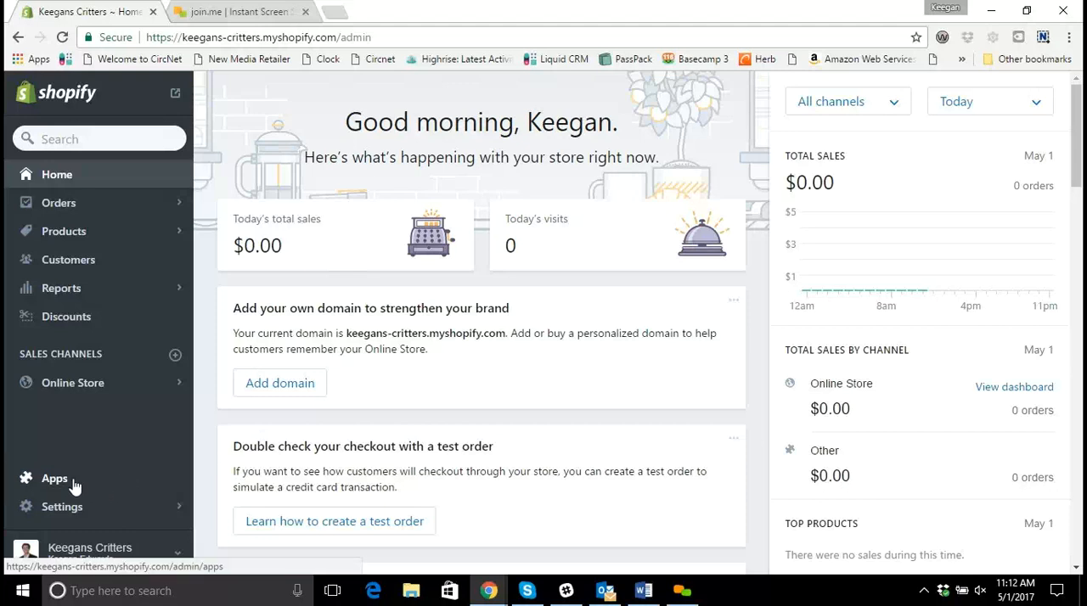
Go to Apps and launch the installed Store Pickup + Delivery app
left_click(54, 478)
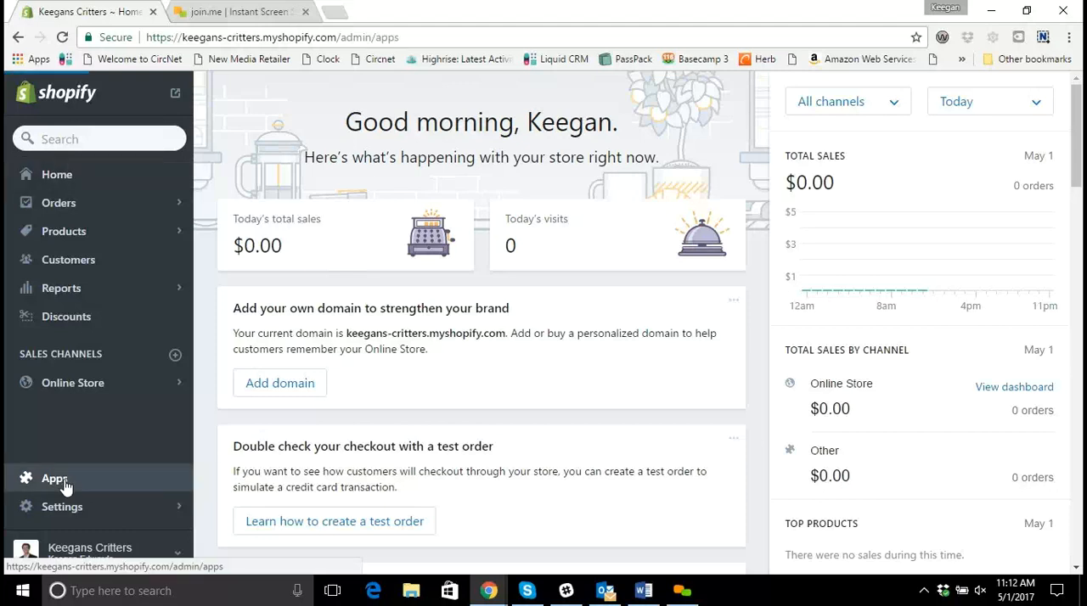
left_click(55, 478)
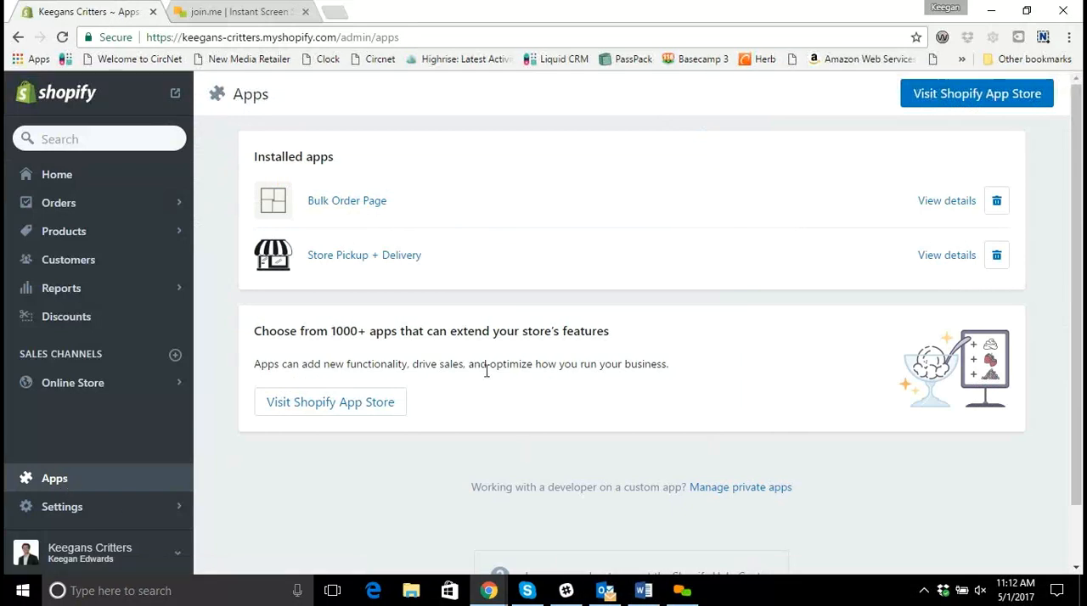
mouse_move(363, 255)
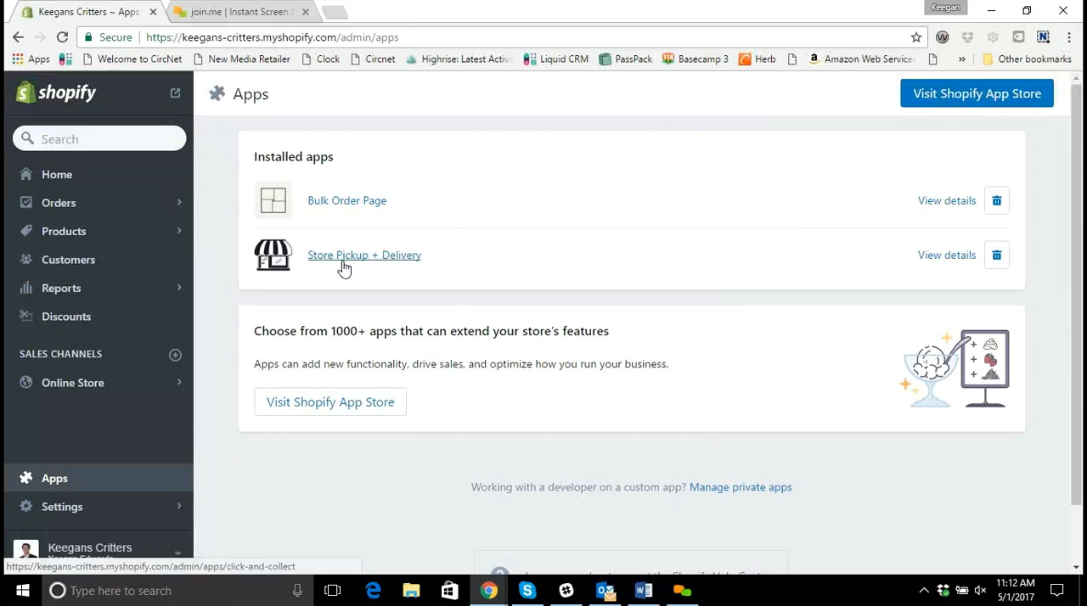
mouse_move(388, 265)
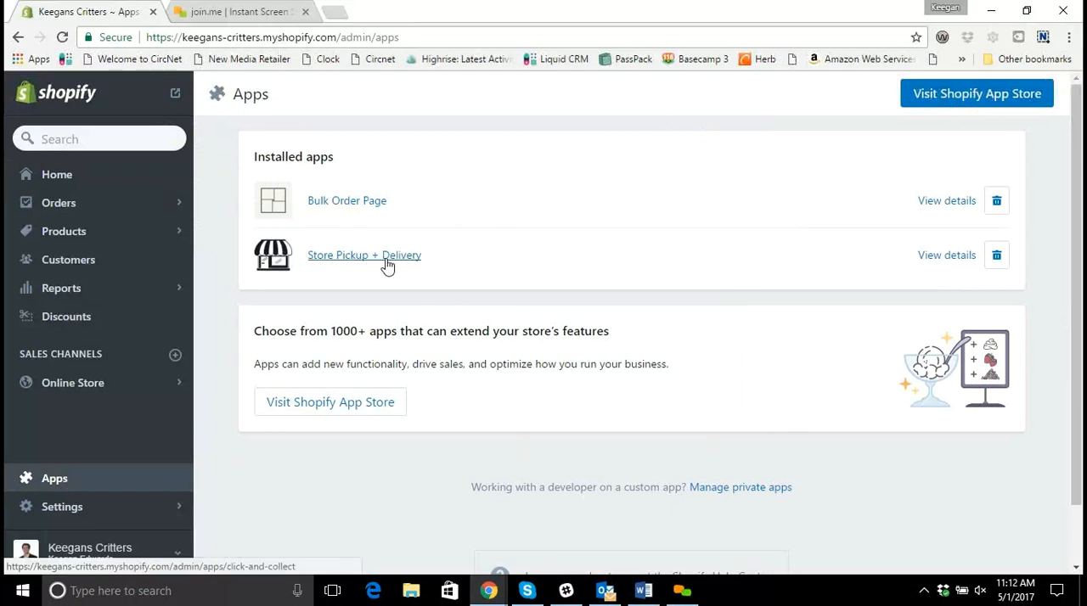
left_click(364, 255)
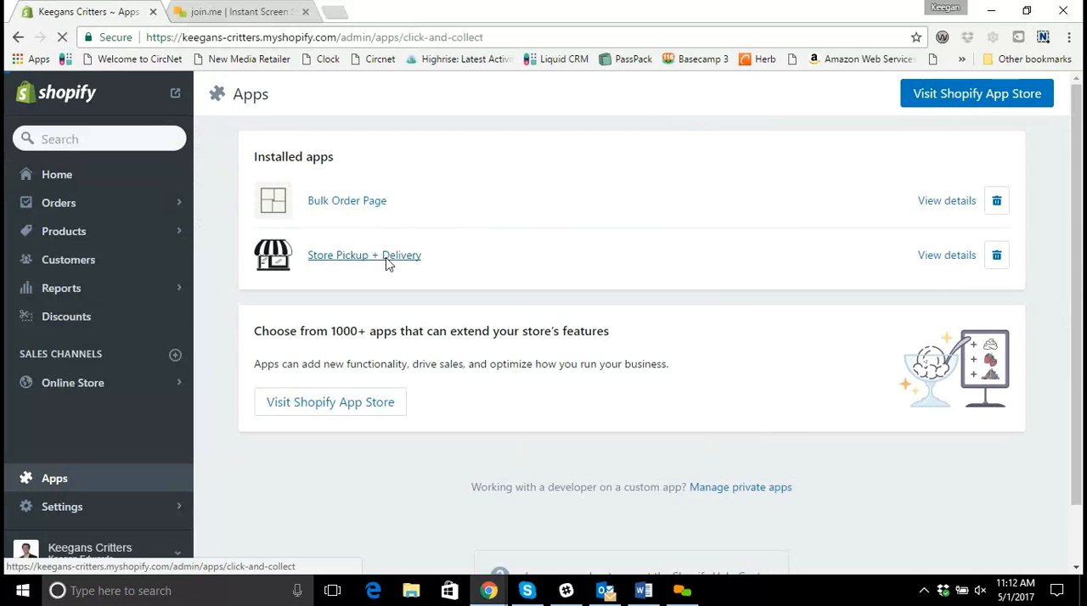
left_click(363, 255)
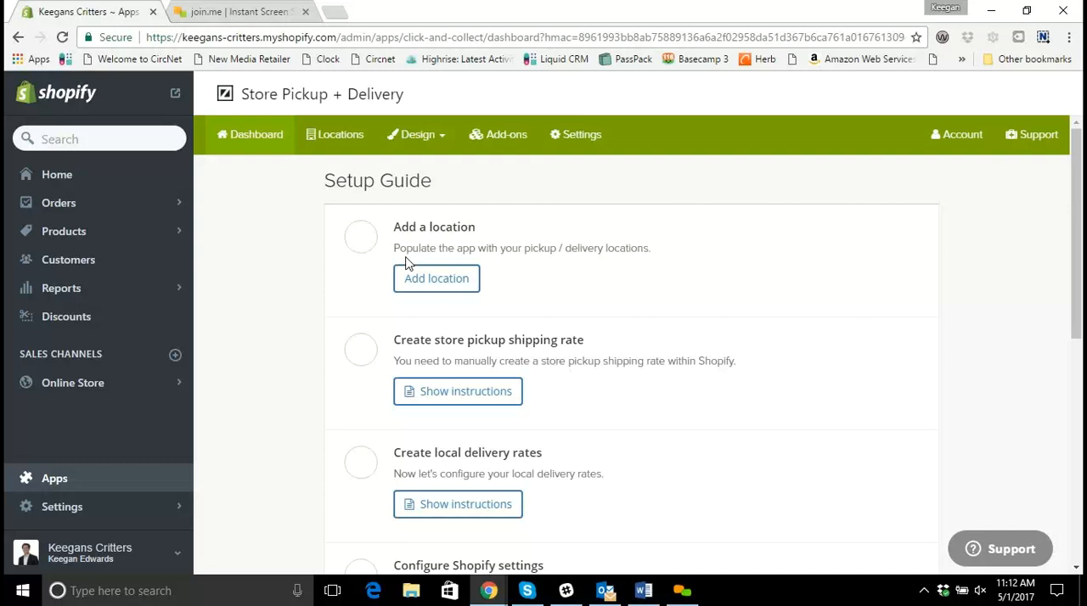
mouse_move(435, 278)
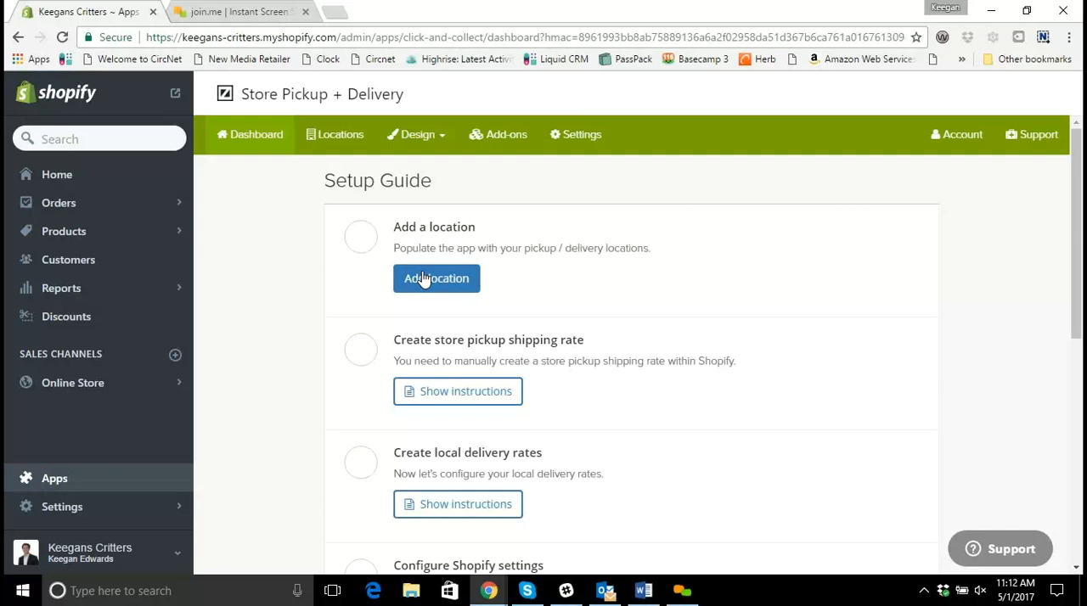
mouse_move(453, 297)
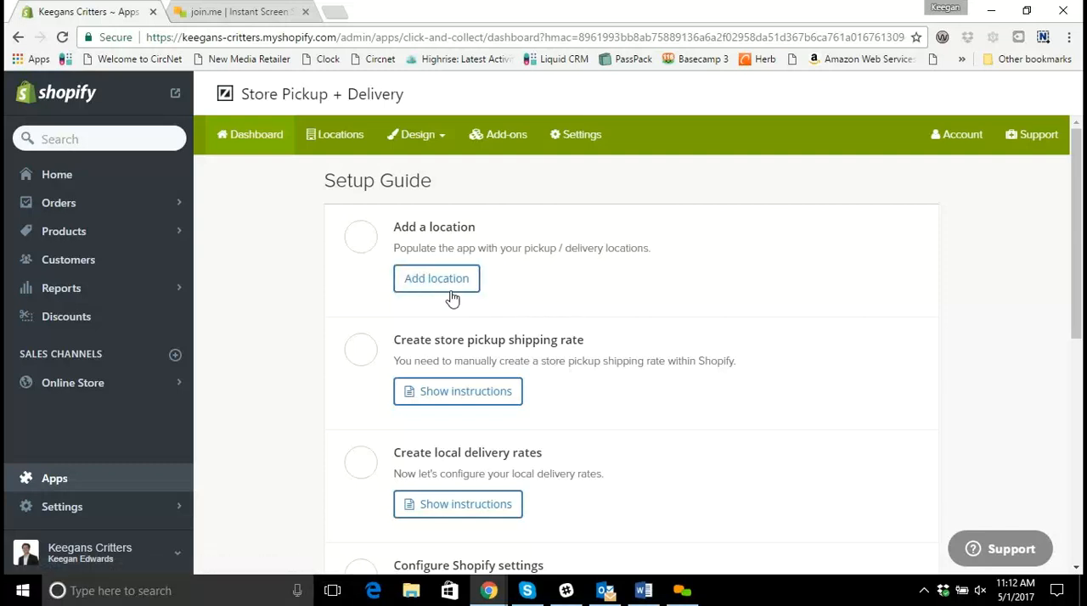
Add a new pickup location named Norwich at 29 Lackawanna Ave
left_click(437, 279)
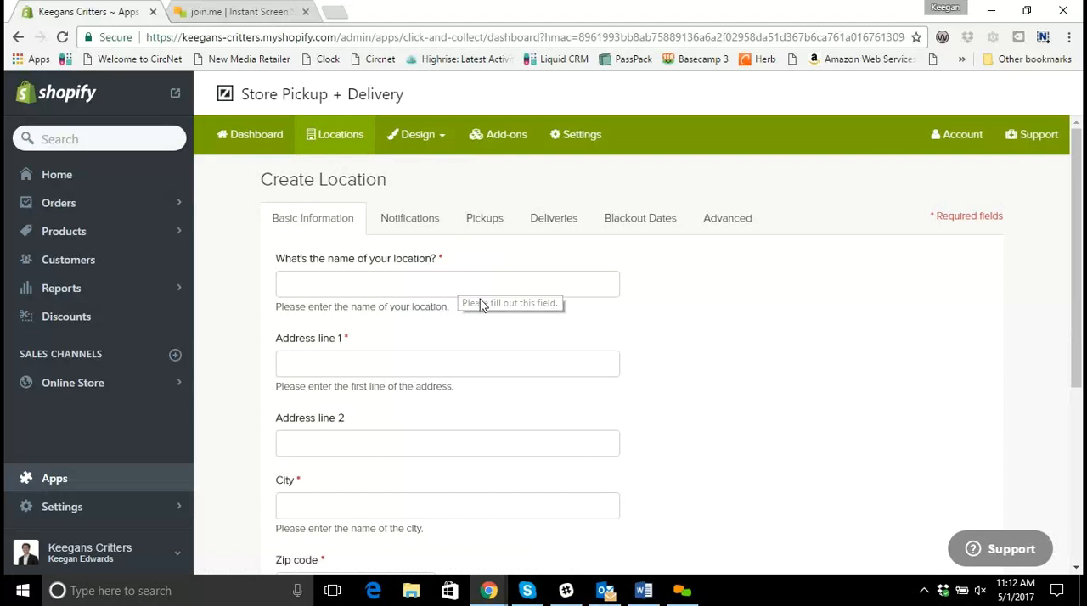
left_click(447, 283)
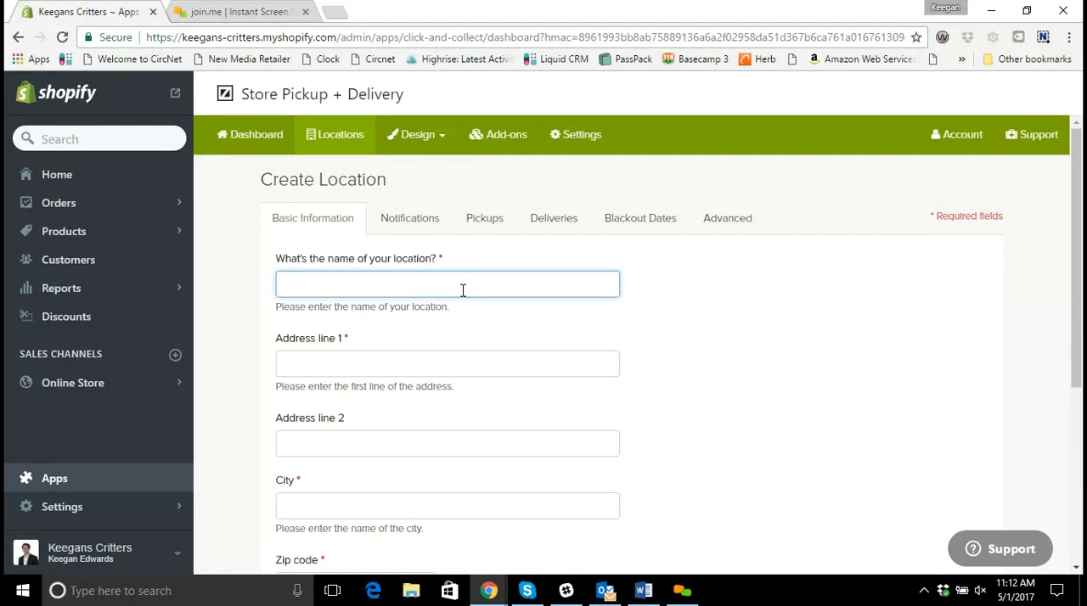
type("Norwich")
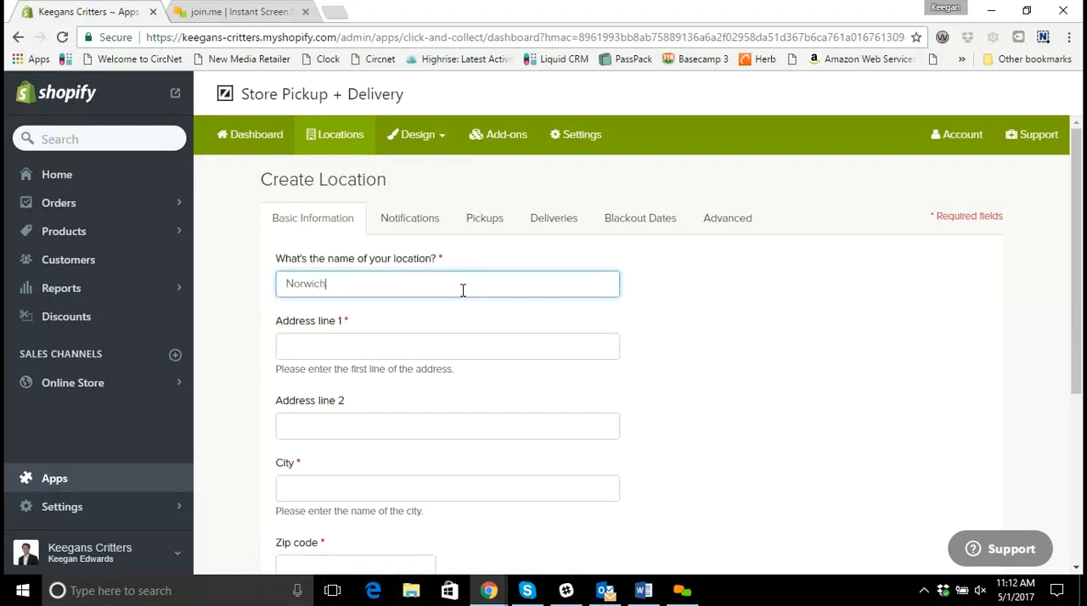
type("29")
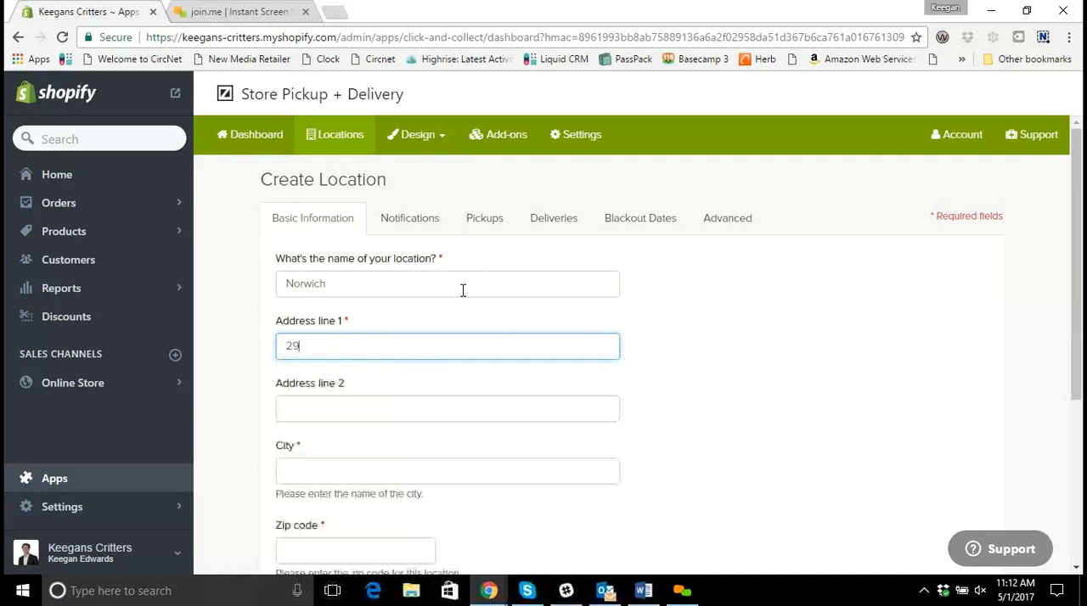
type("Lackawan")
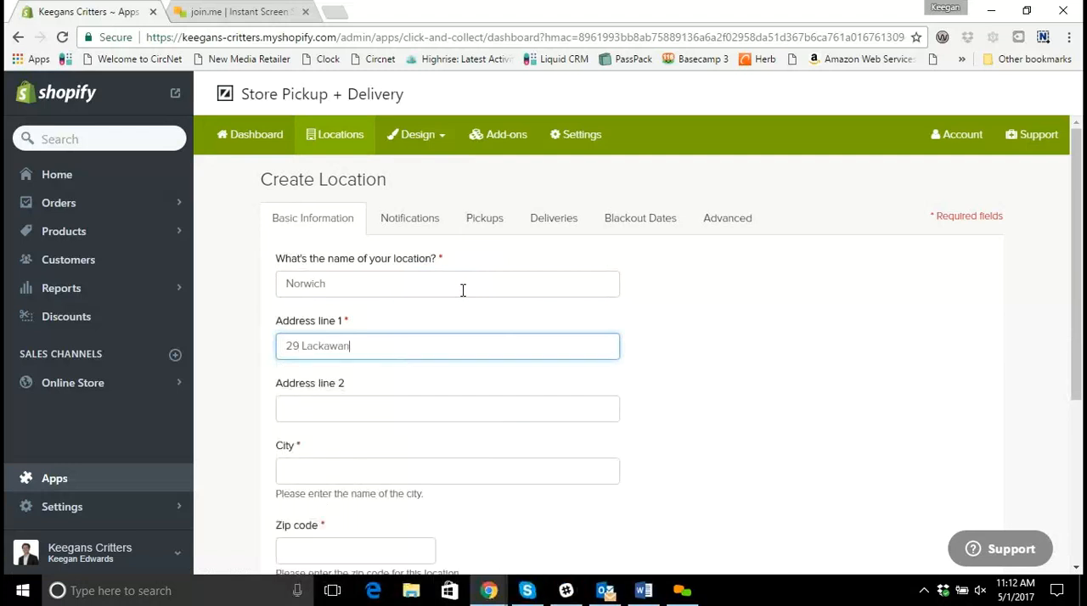
type("na Ave")
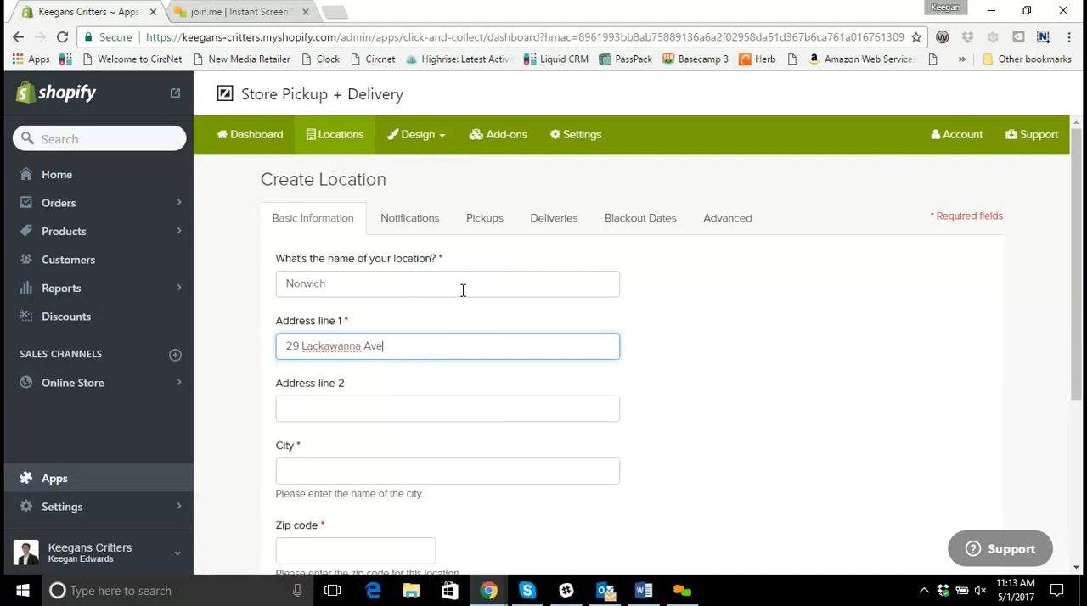
Enter city Norwich, zip 13815, and choose New York as the state
left_click(448, 471)
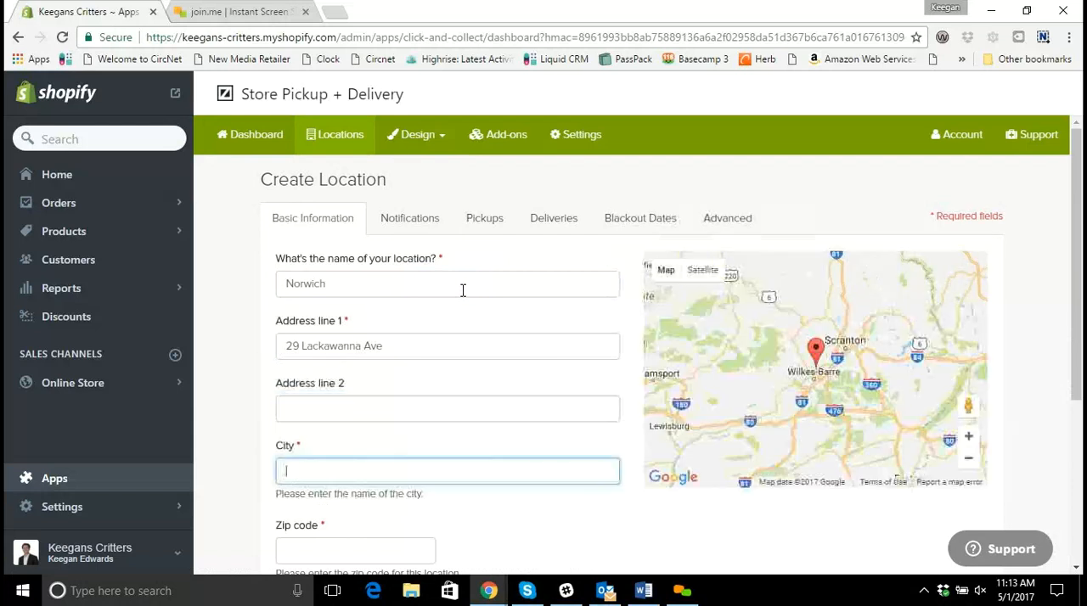
scroll("down", 3)
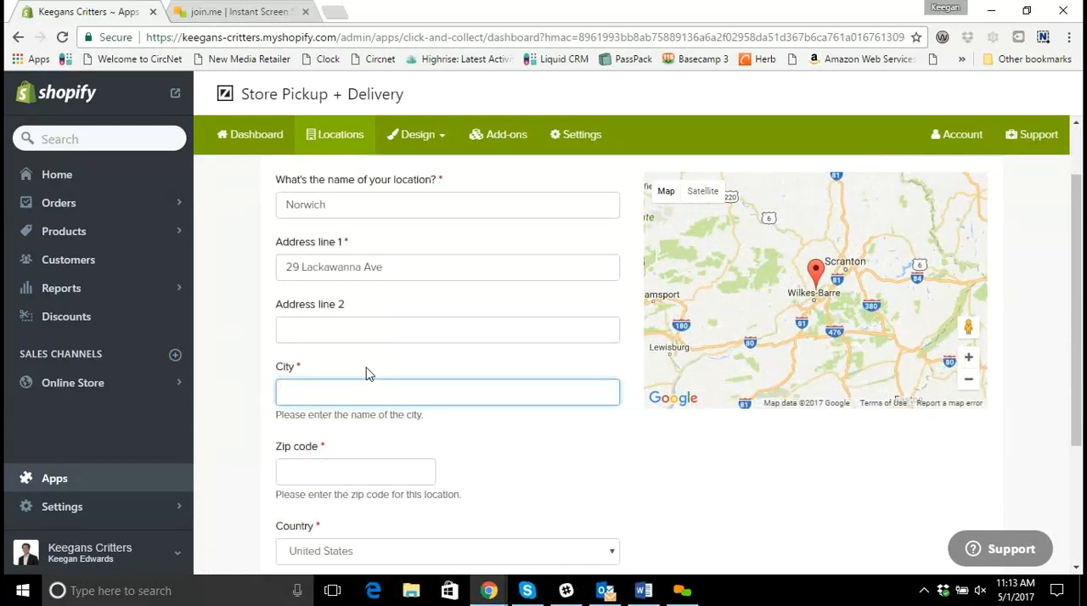
type("Norwich")
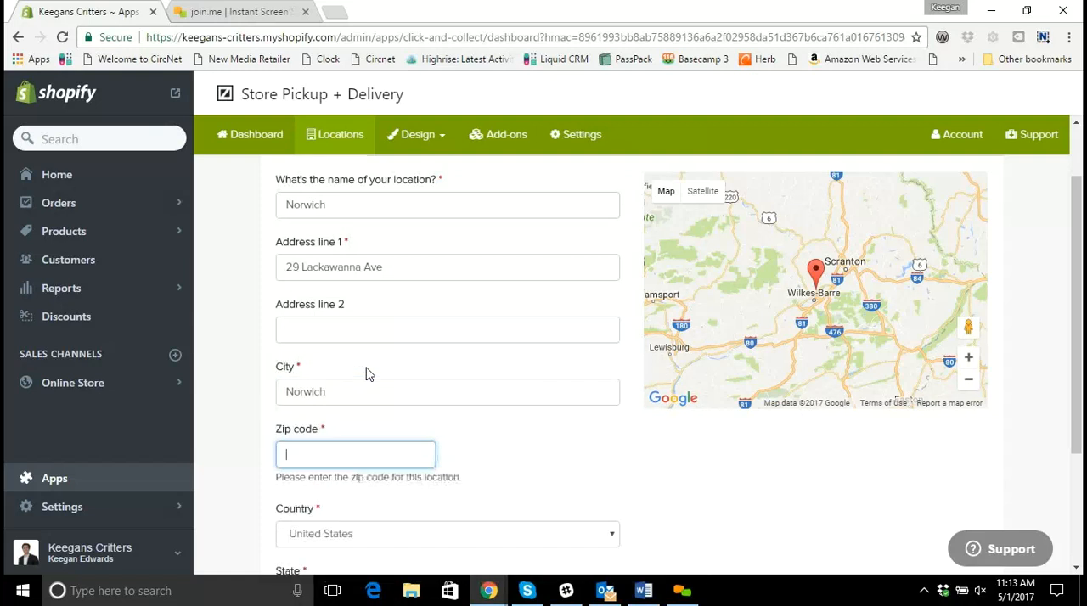
type("13815")
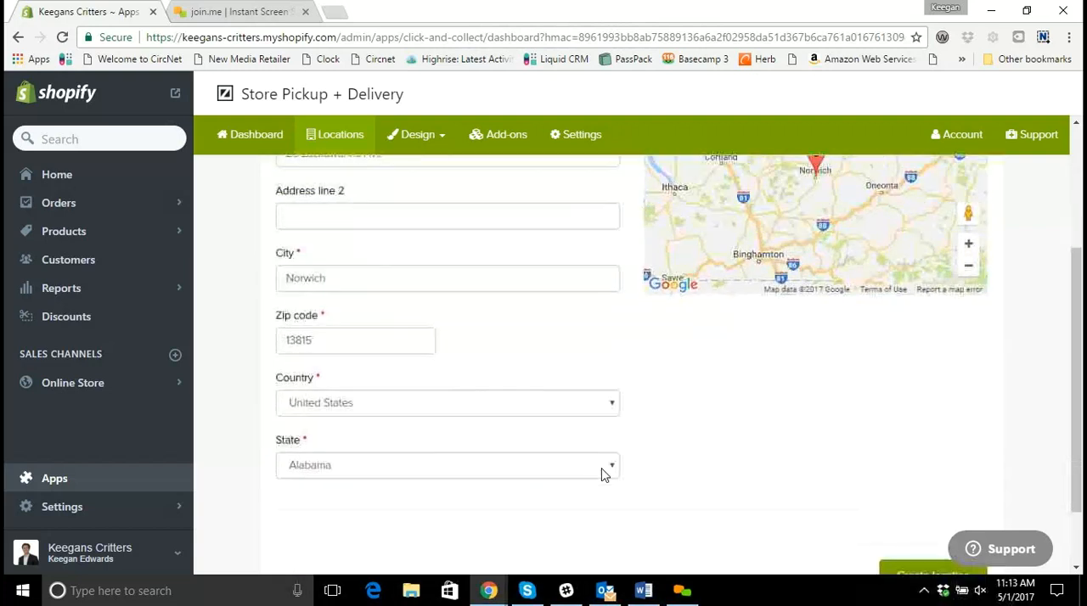
left_click(447, 464)
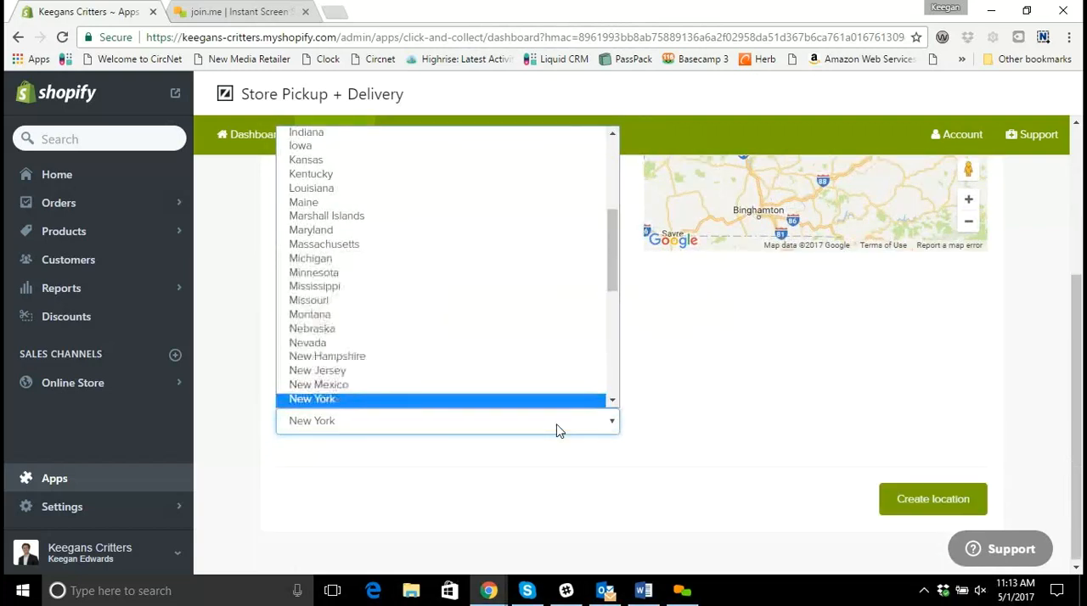
left_click(312, 399)
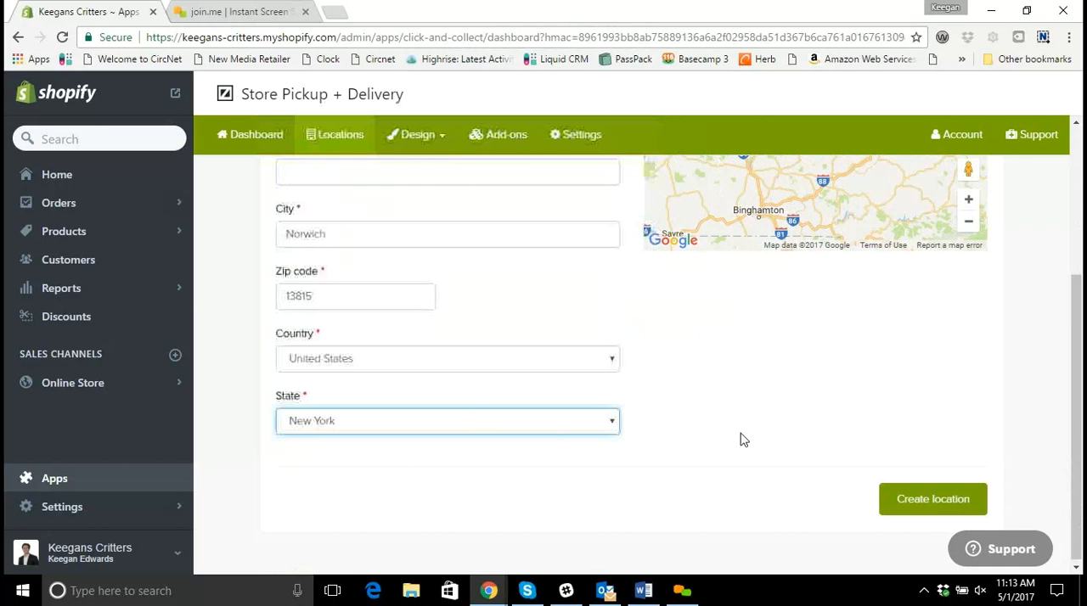
scroll("up", 3)
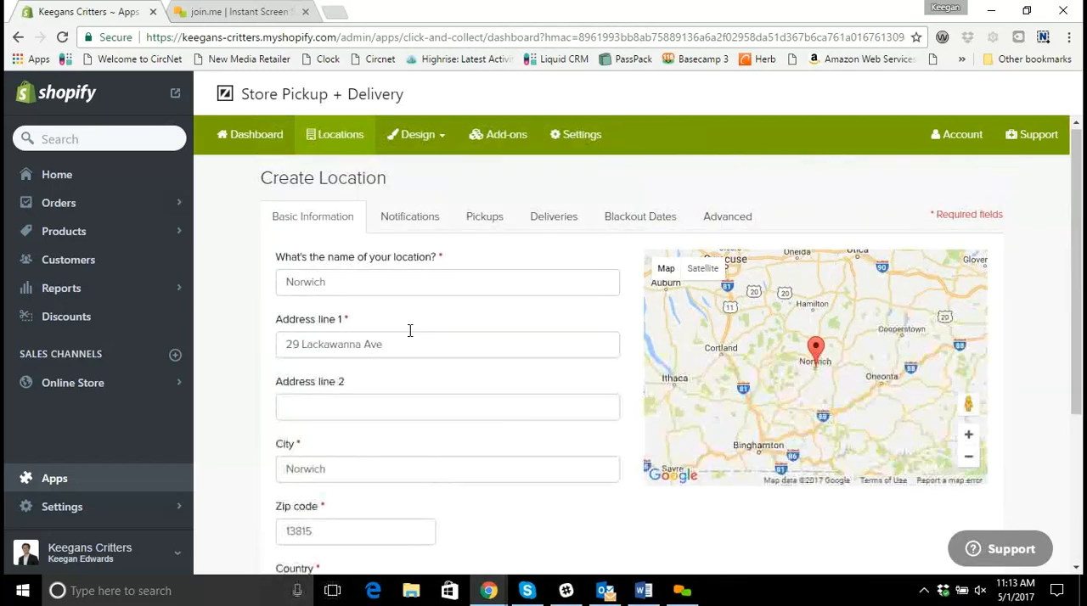
scroll("down", 3)
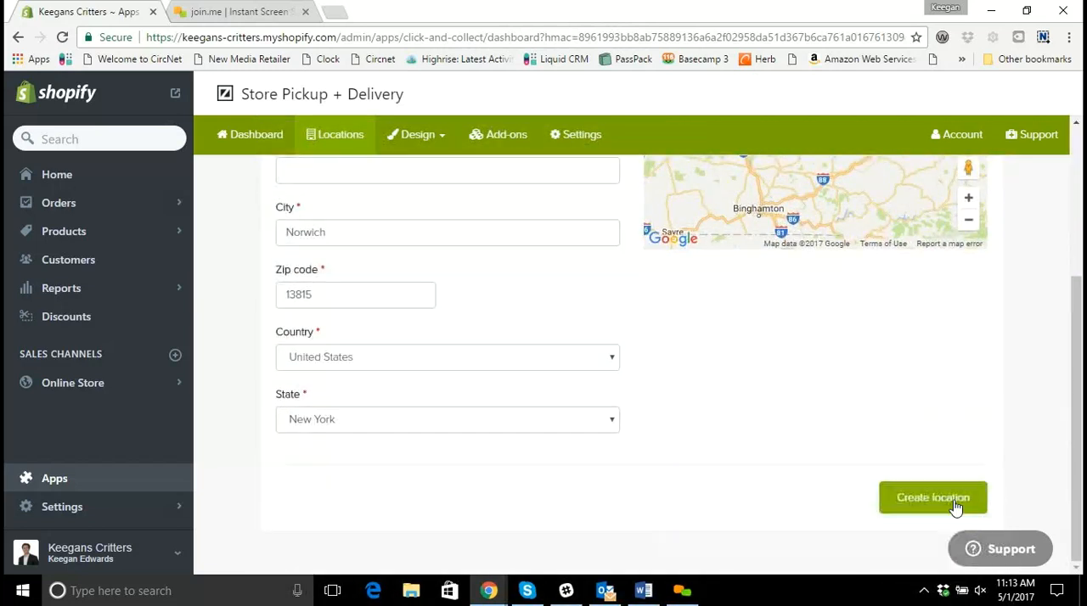
Create and save the Norwich location, dismissing both 'Awesome!' confirmations
left_click(932, 497)
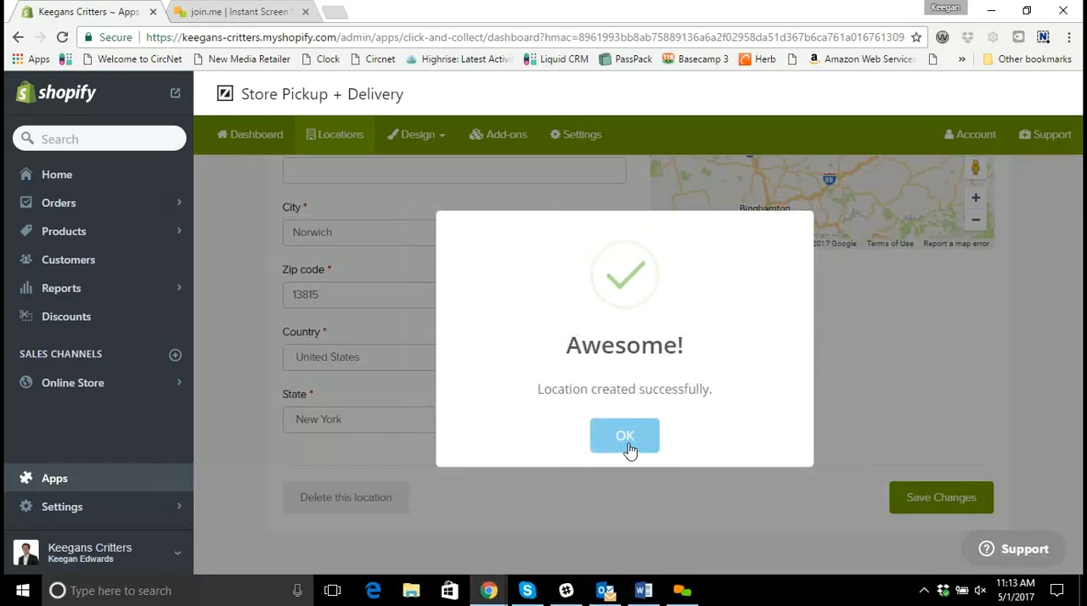
left_click(624, 435)
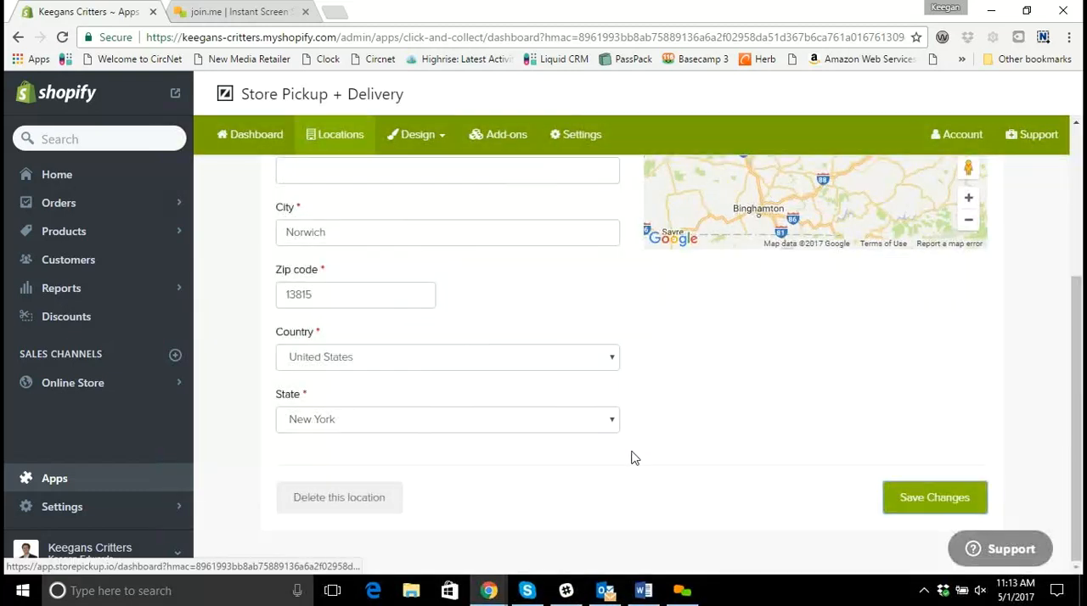
mouse_move(606, 447)
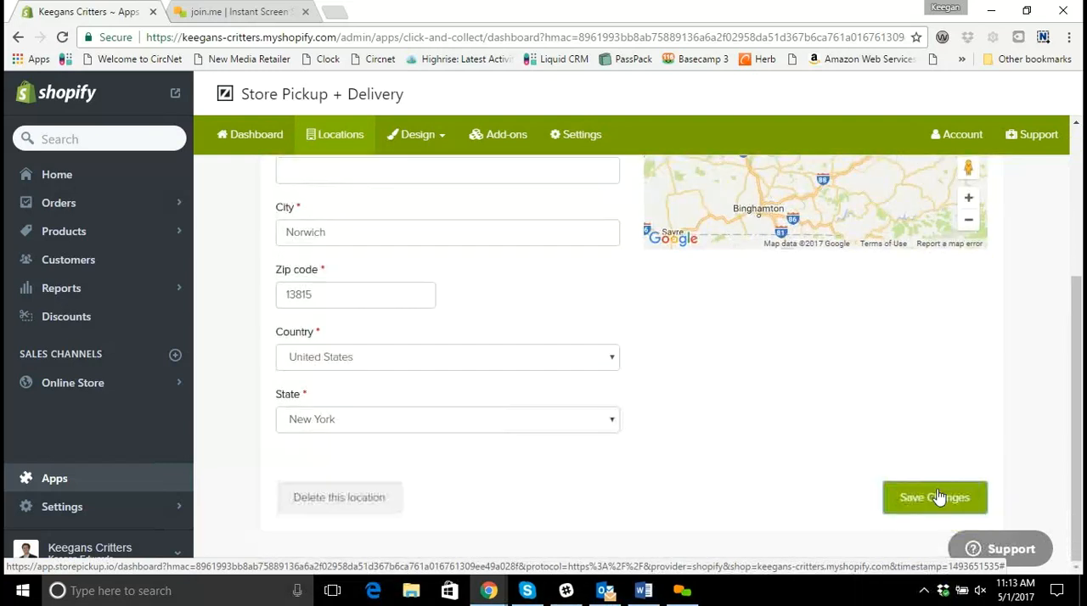
left_click(934, 498)
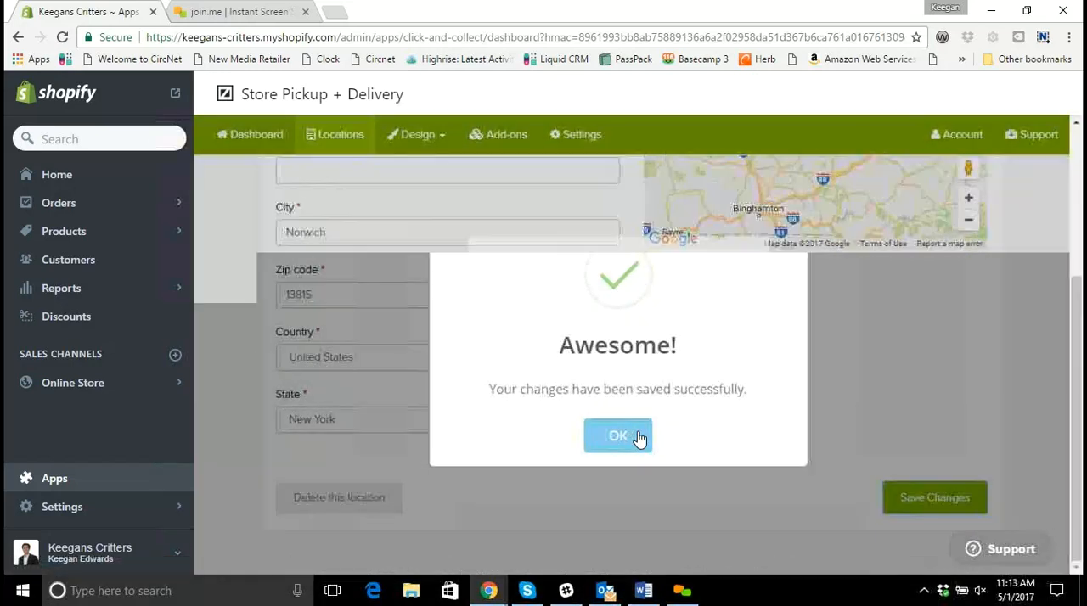
left_click(617, 435)
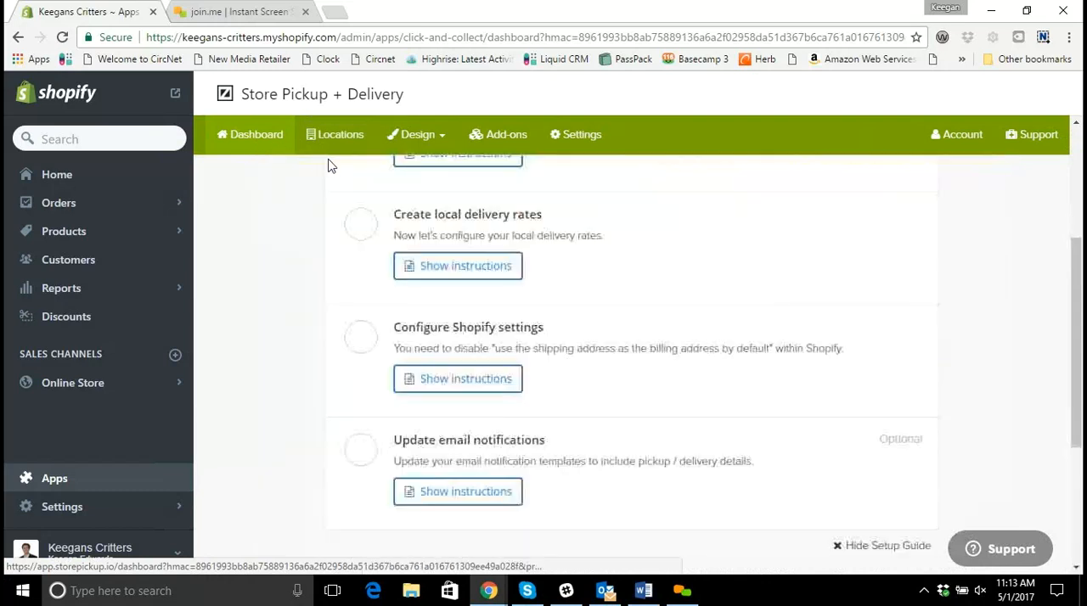
scroll("up", 3)
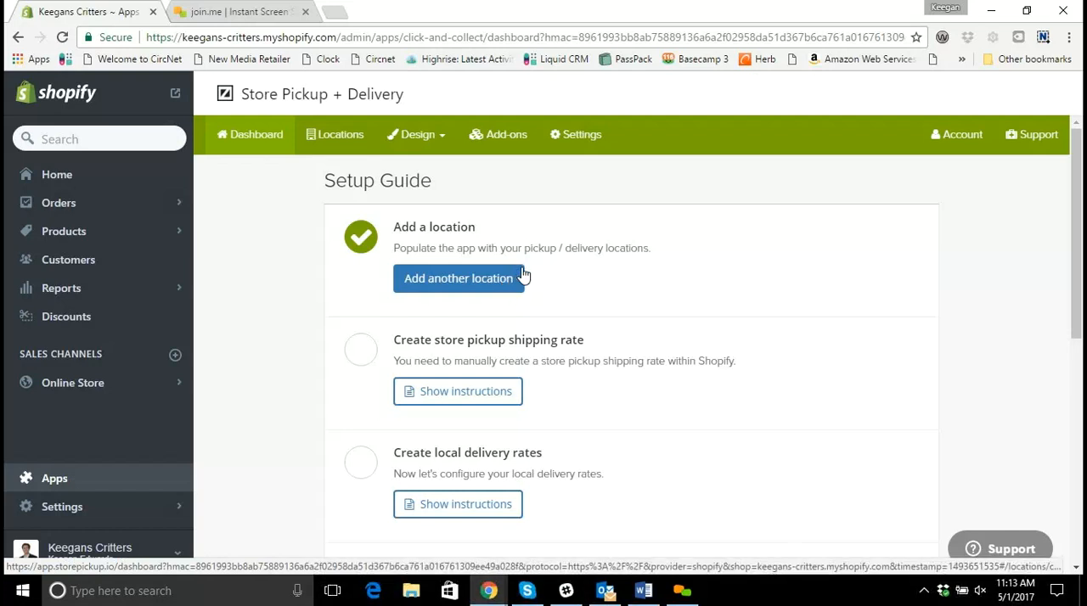
mouse_move(488, 289)
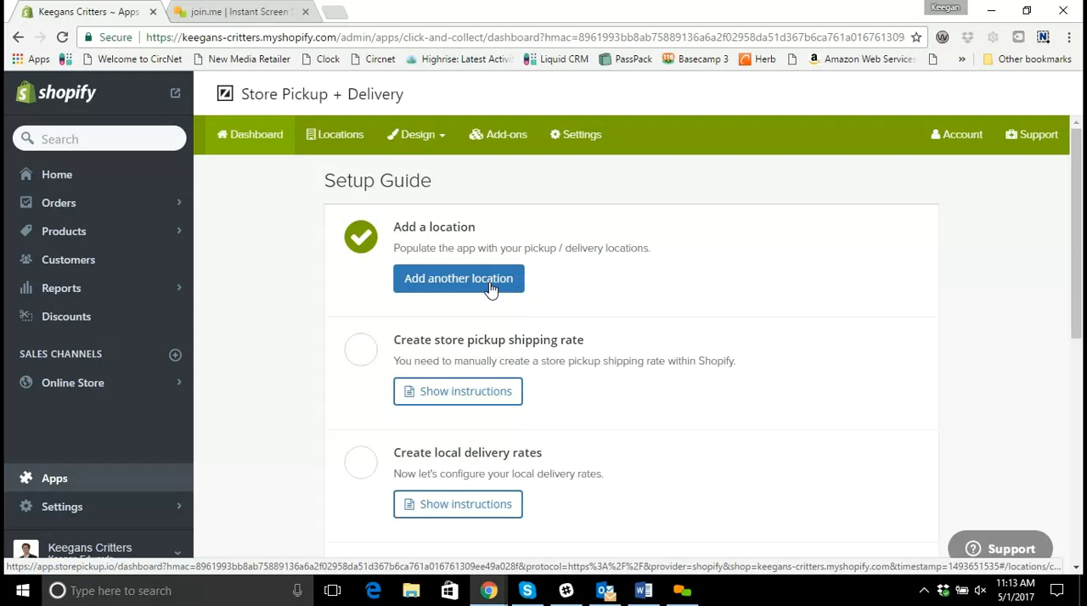
mouse_move(508, 214)
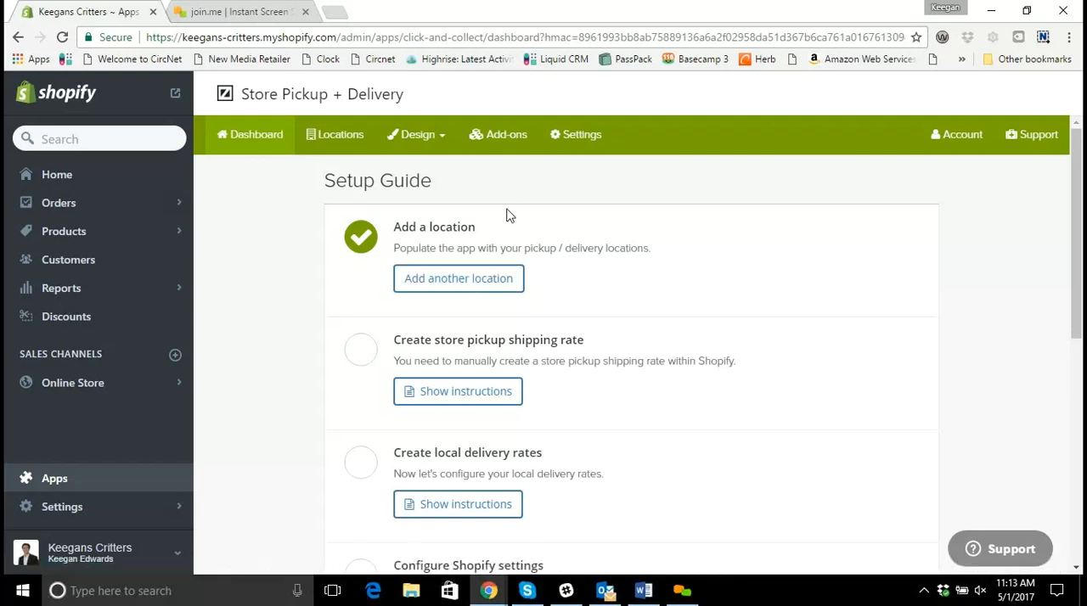
mouse_move(568, 346)
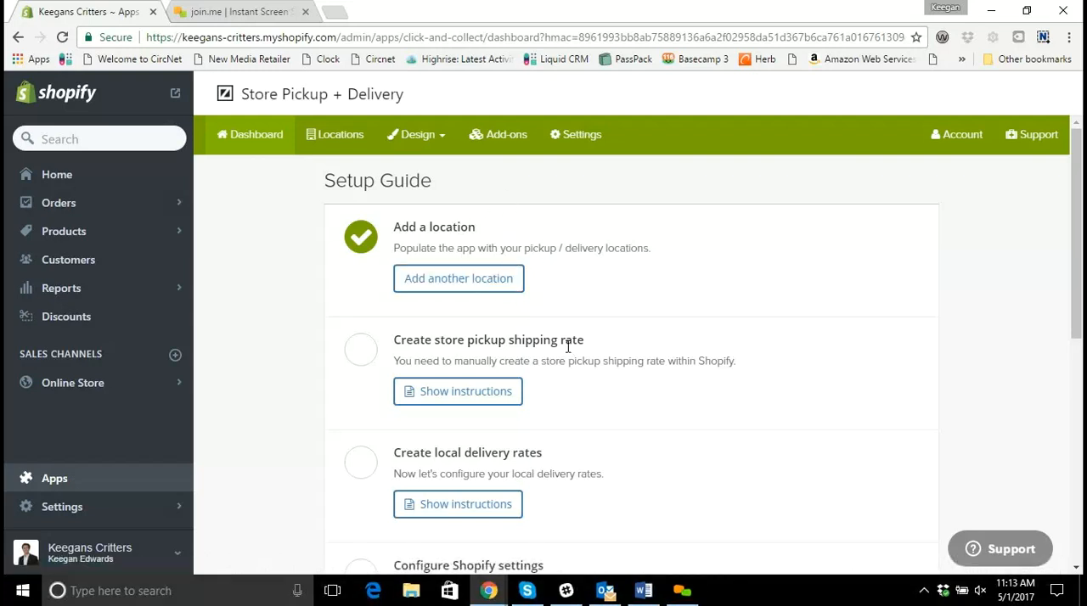
scroll("down", 3)
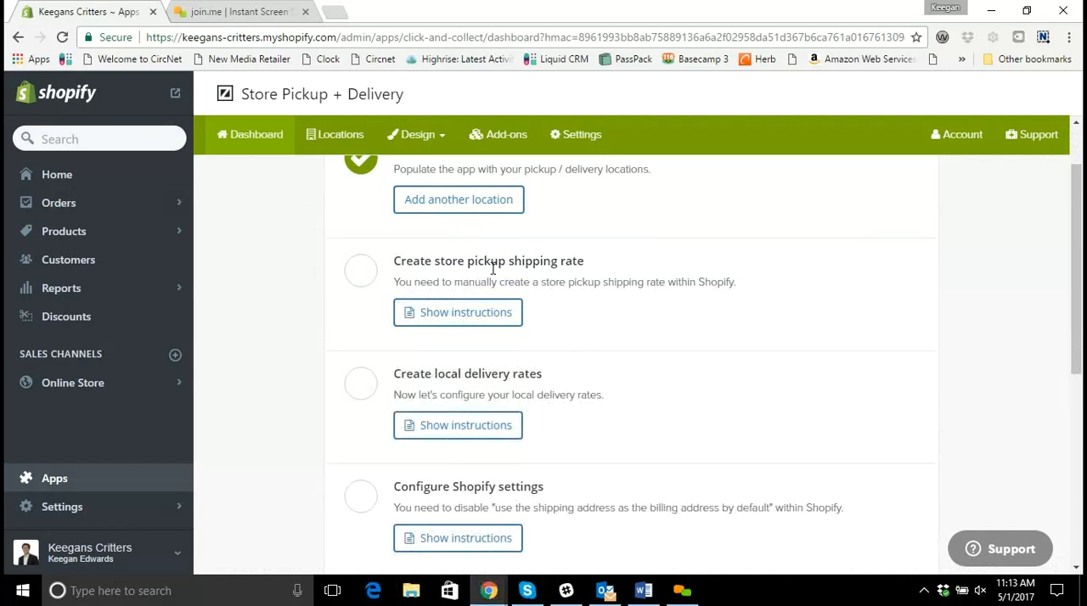
mouse_move(464, 312)
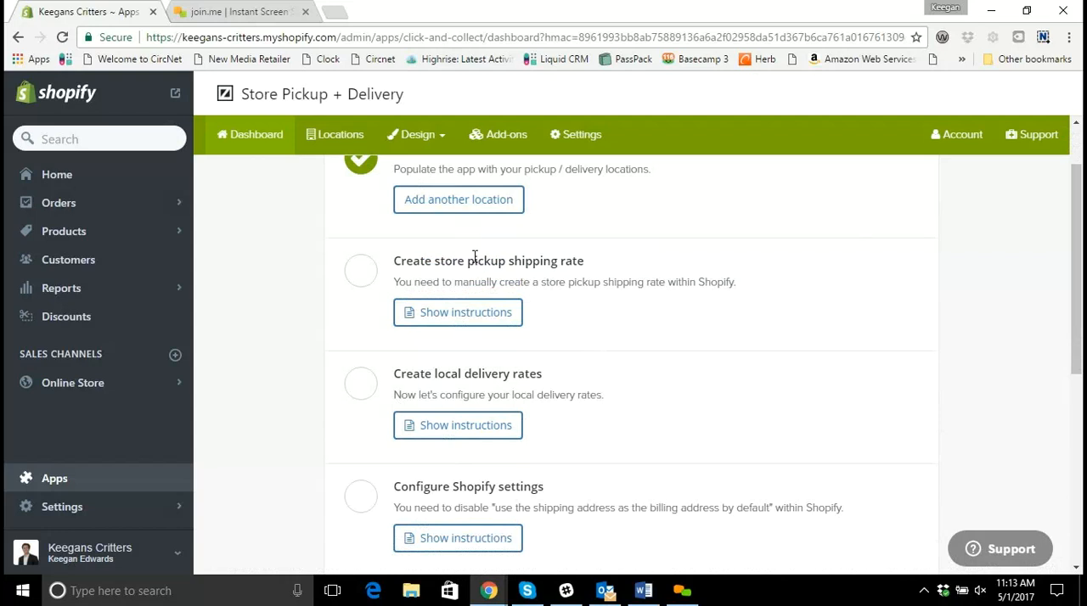
mouse_move(457, 313)
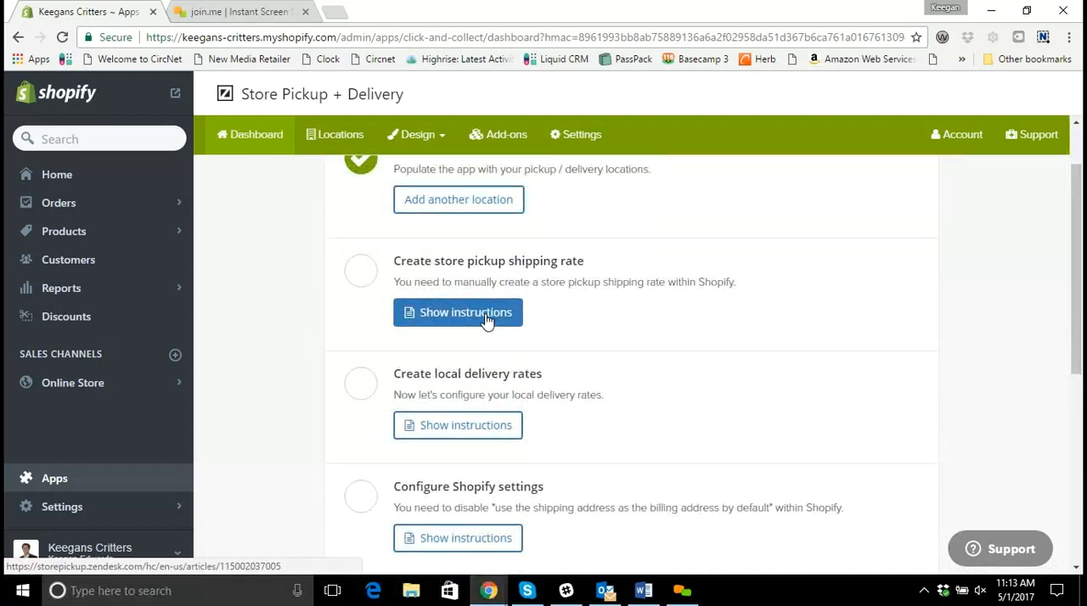
Read the 'Create store pickup shipping rate' instructions article
left_click(458, 313)
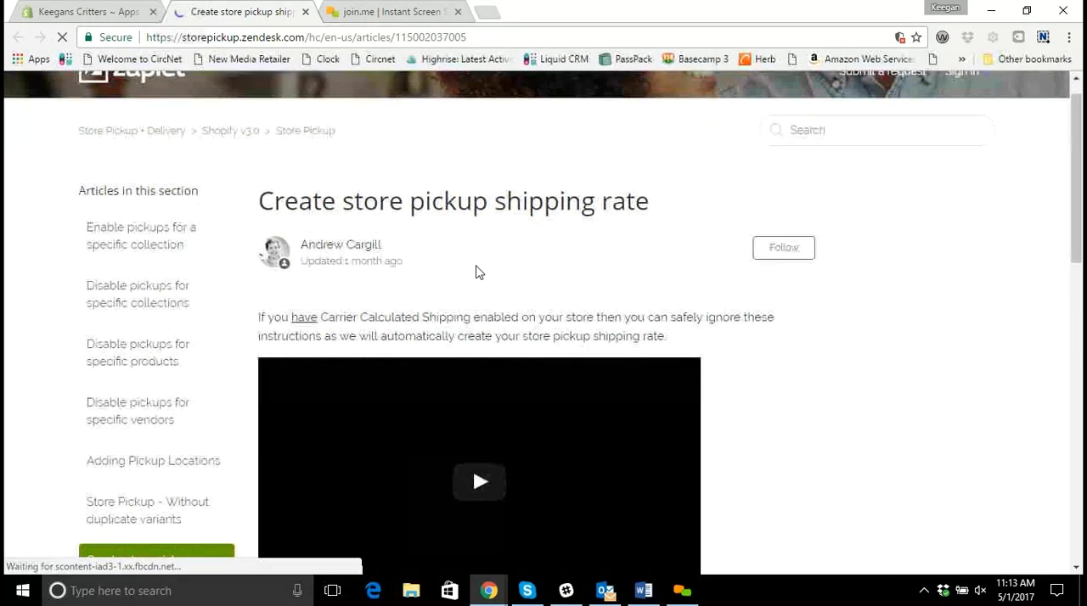
scroll("down", 3)
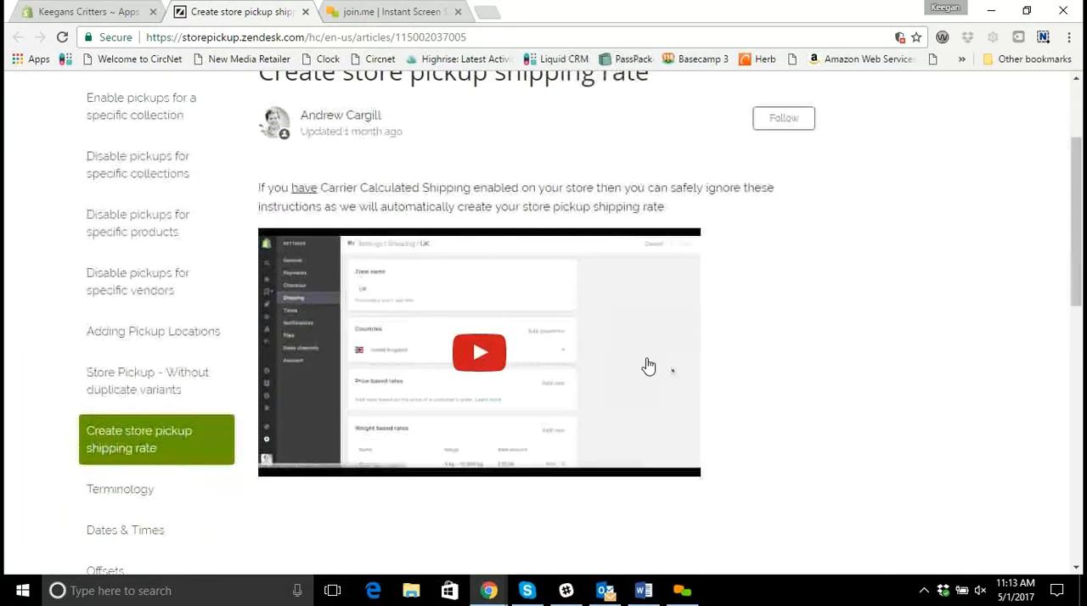
scroll("down", 3)
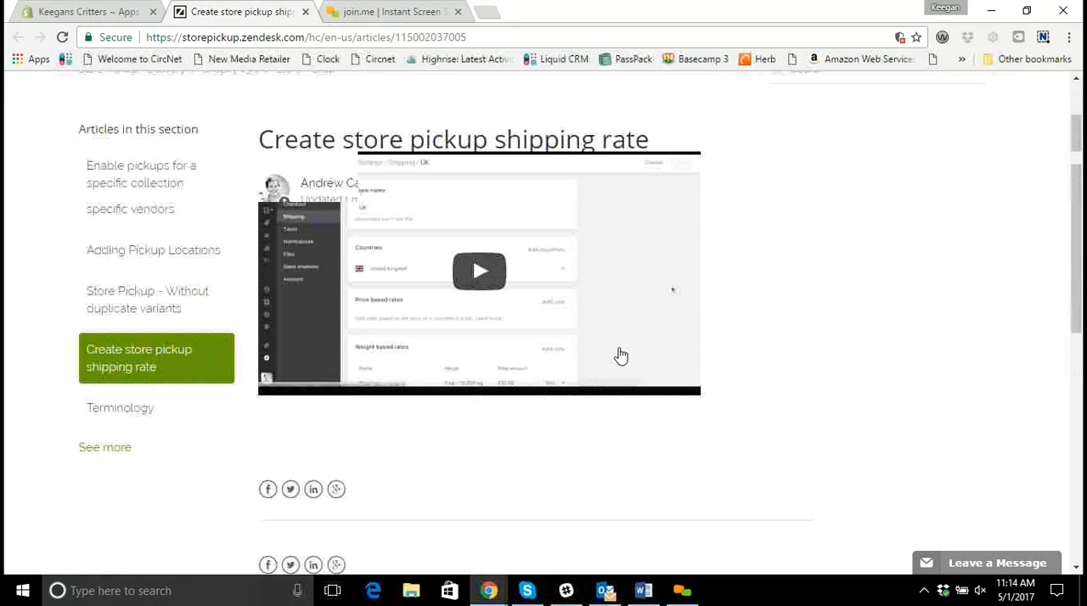
scroll("up", 3)
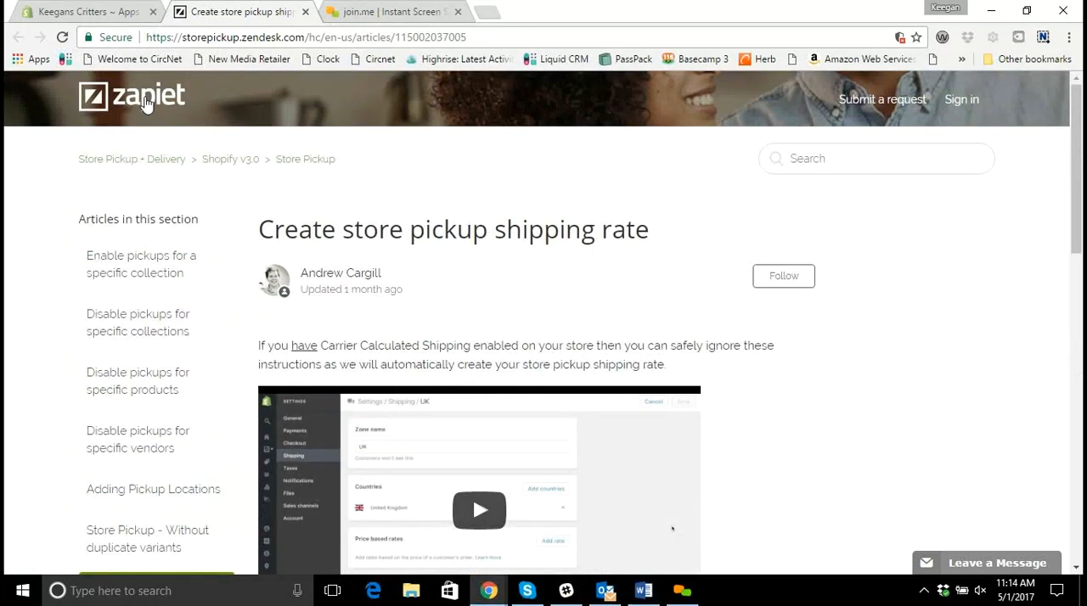
Browse the zapiet Help Center home page
left_click(132, 96)
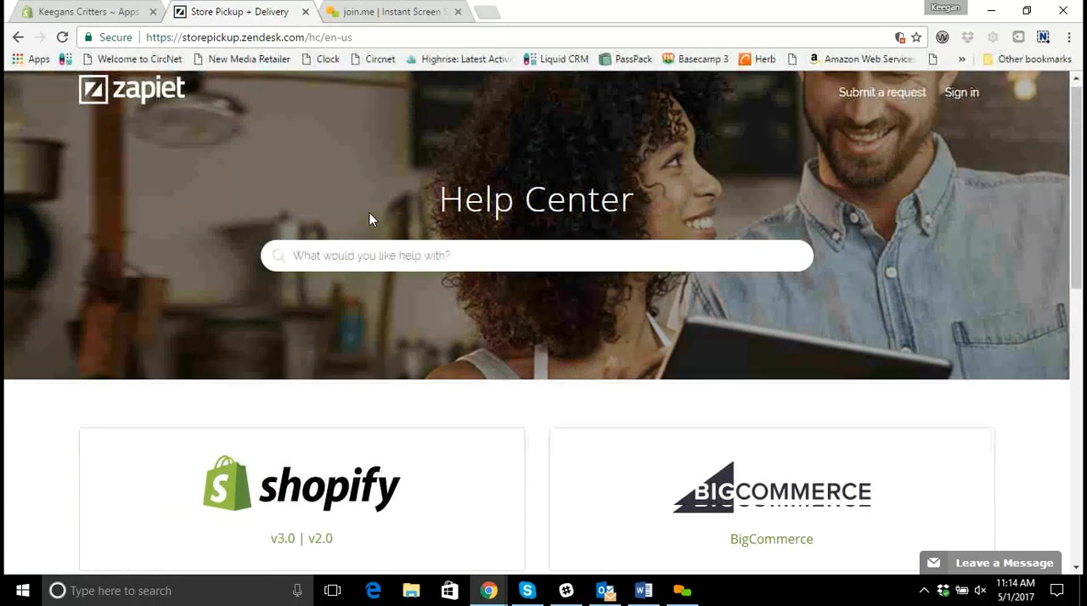
scroll("down", 3)
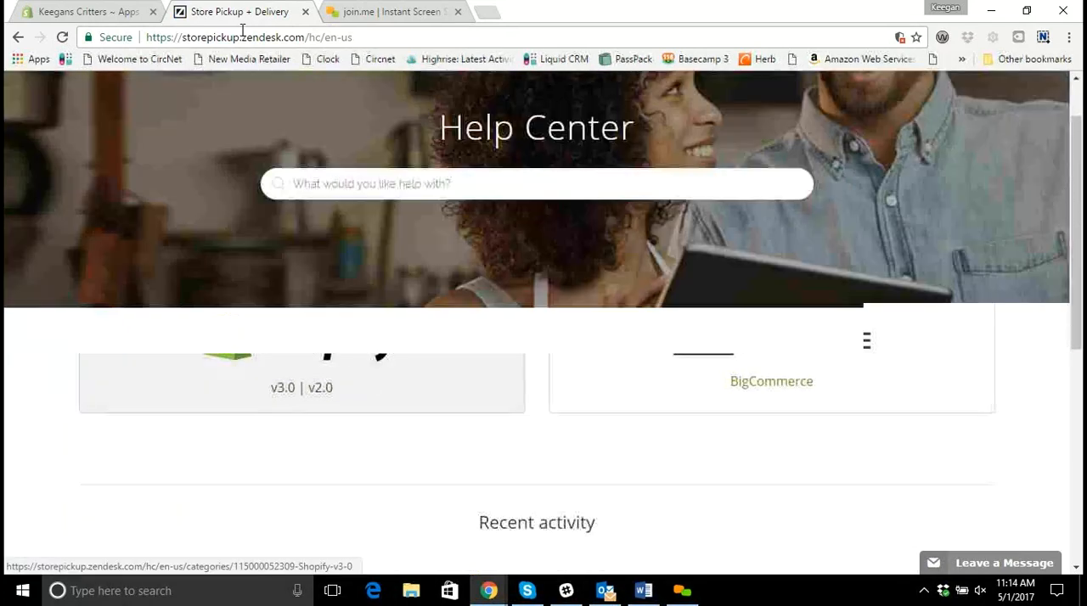
scroll("up", 3)
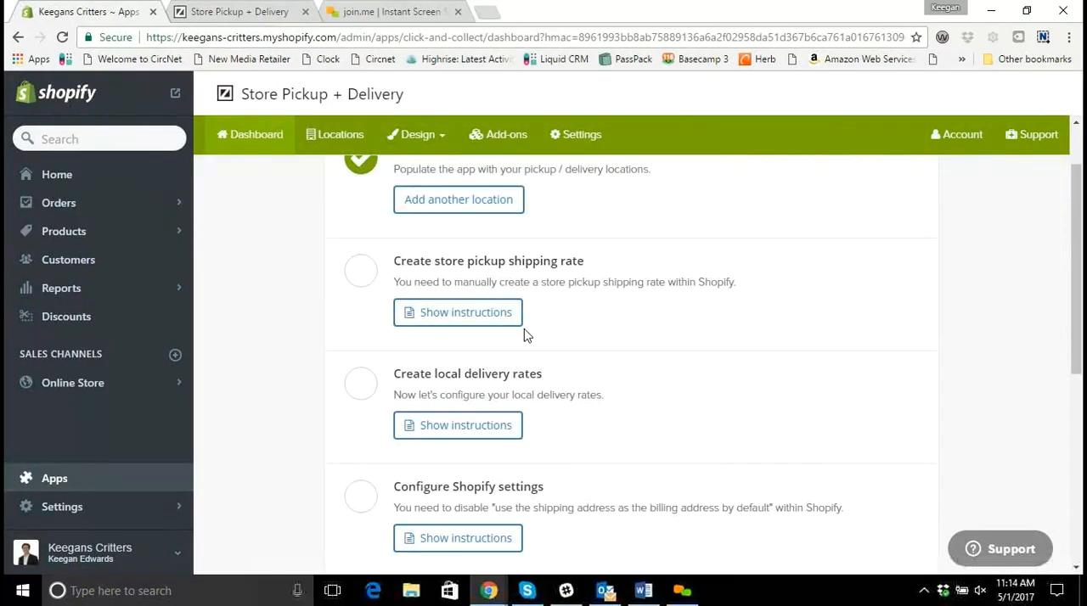
On Norwich's Pickups tab, set 'Do you offer pickups from this location?' to Yes
left_click(335, 134)
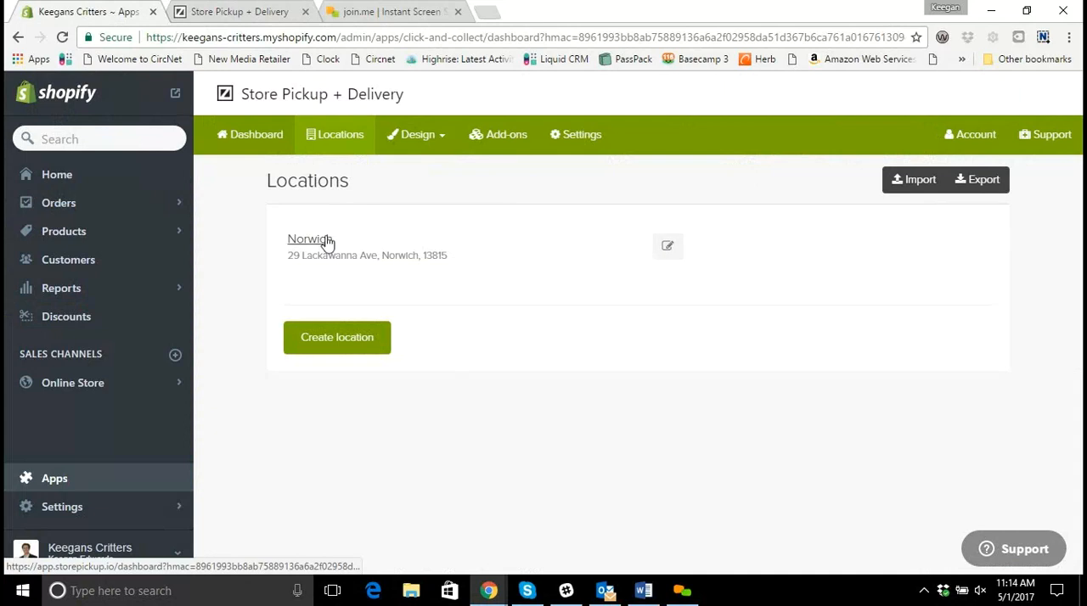
left_click(336, 337)
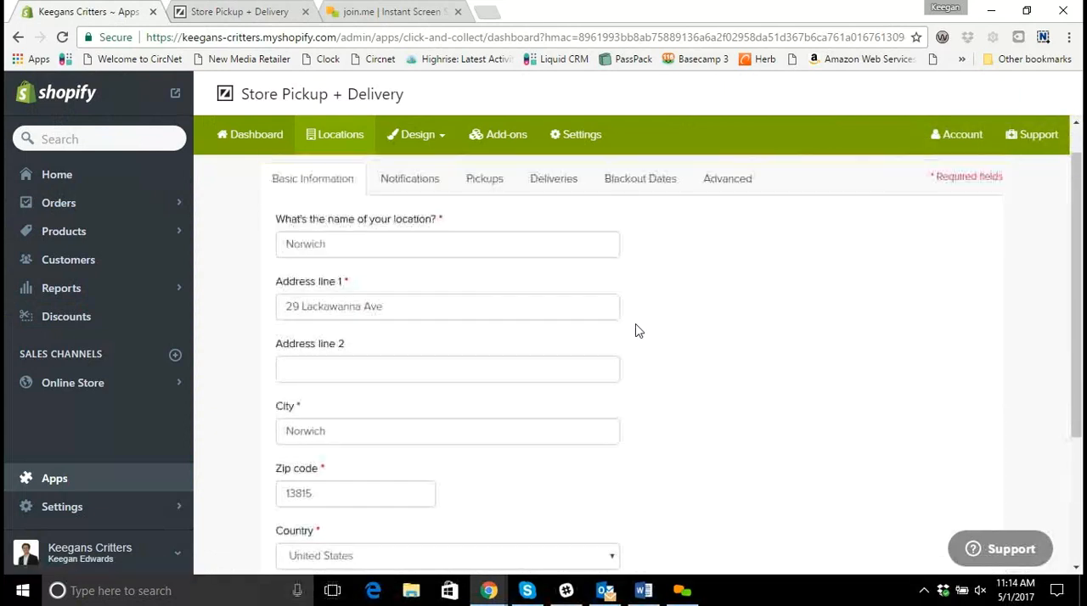
left_click(484, 178)
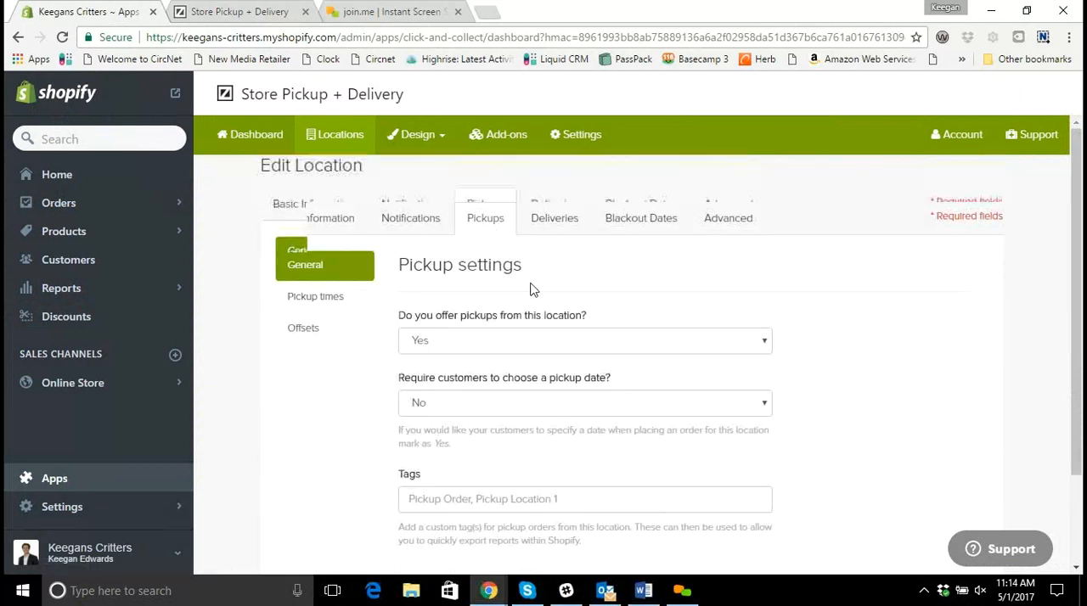
left_click(584, 340)
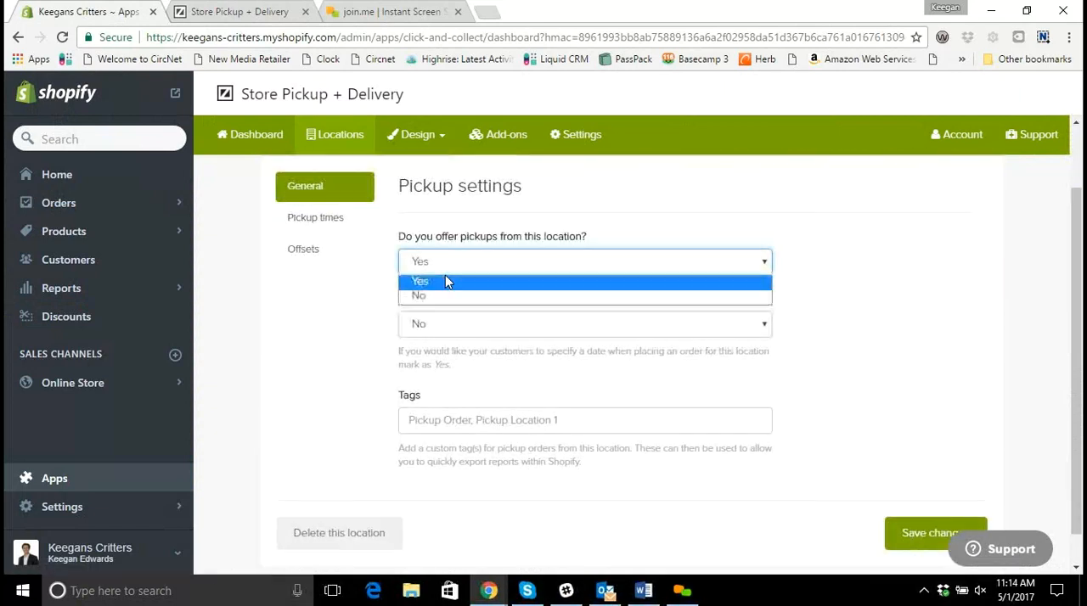
left_click(419, 296)
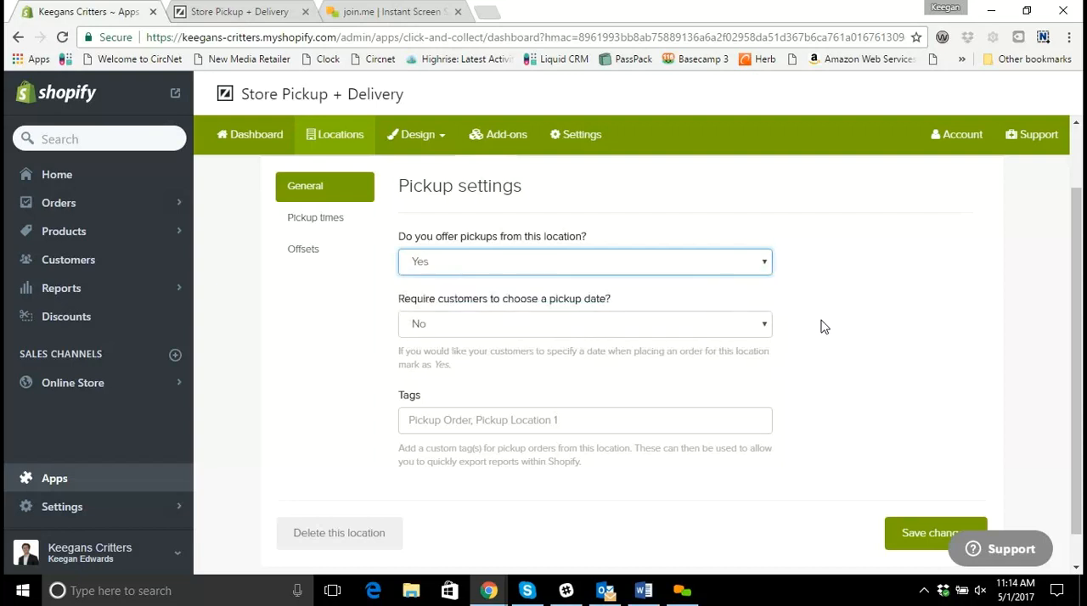
mouse_move(701, 270)
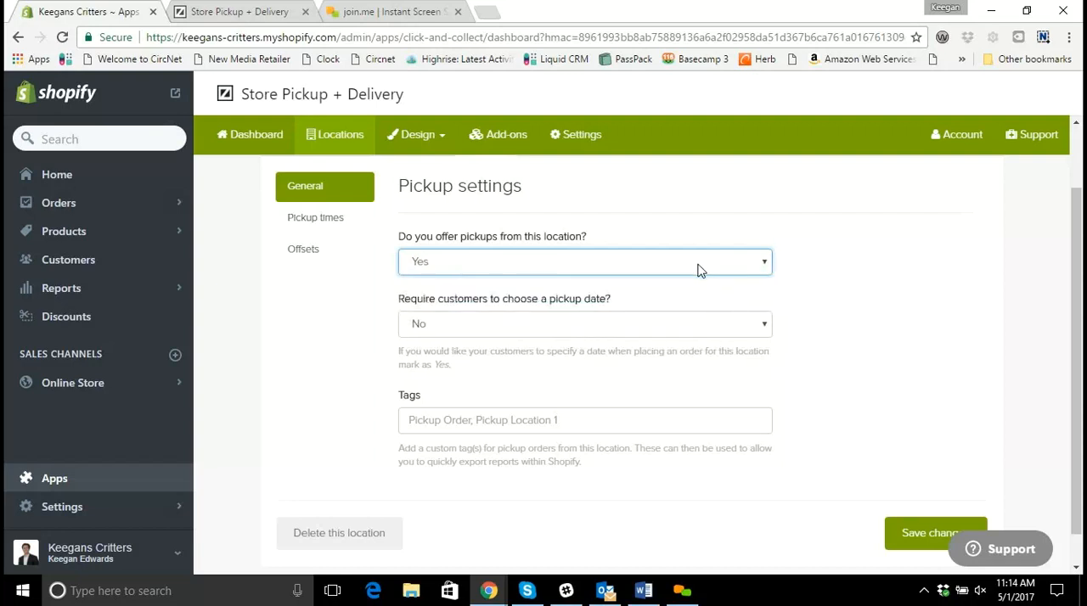
mouse_move(760, 280)
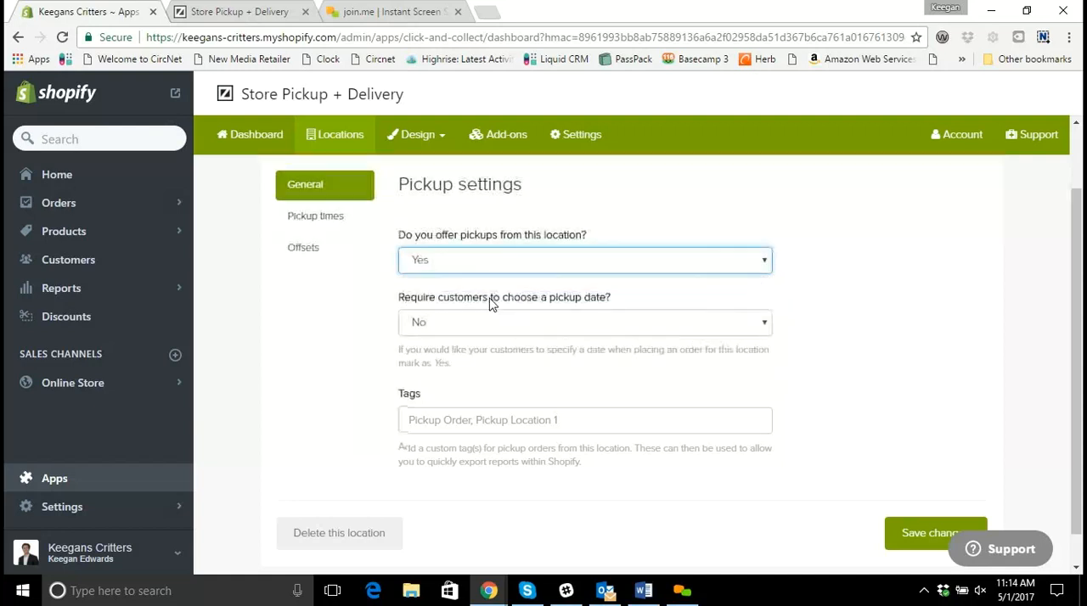
scroll("down", 3)
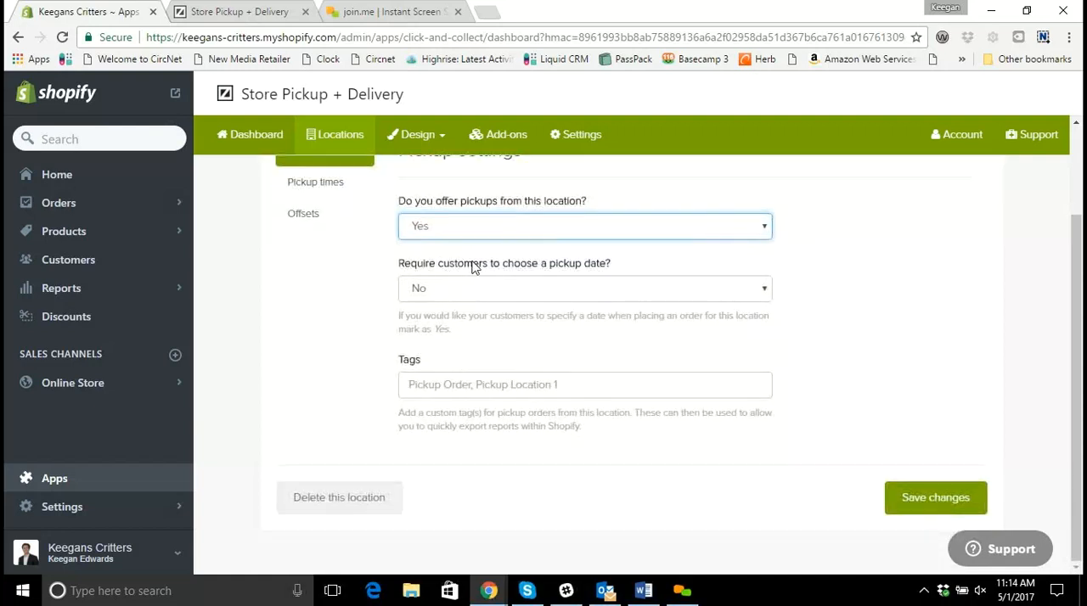
scroll("up", 3)
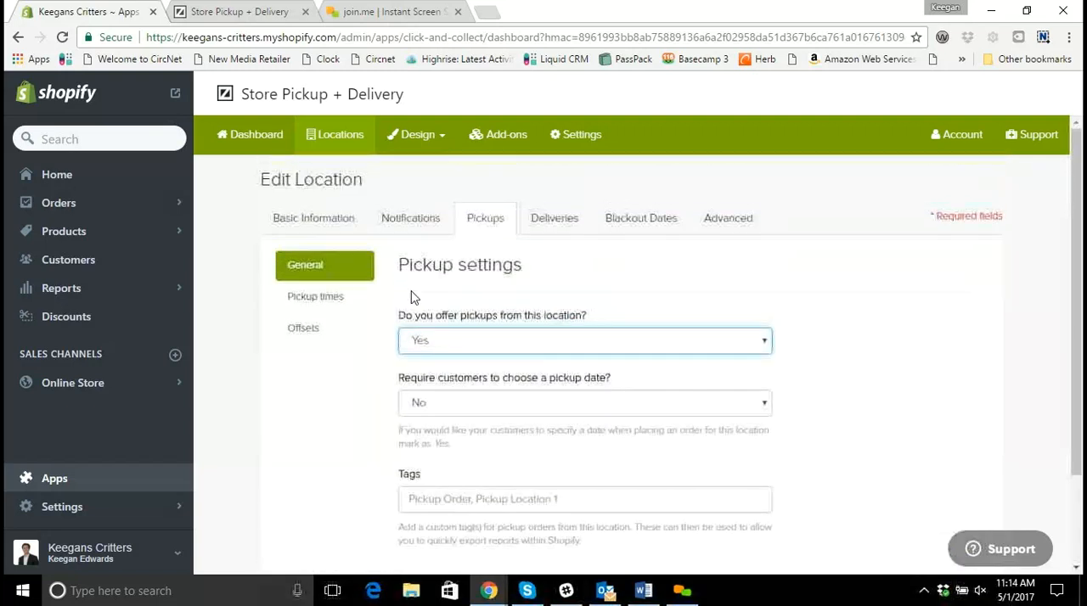
Keep Norwich deliveries set to No, save the location, and view the storefront
left_click(554, 217)
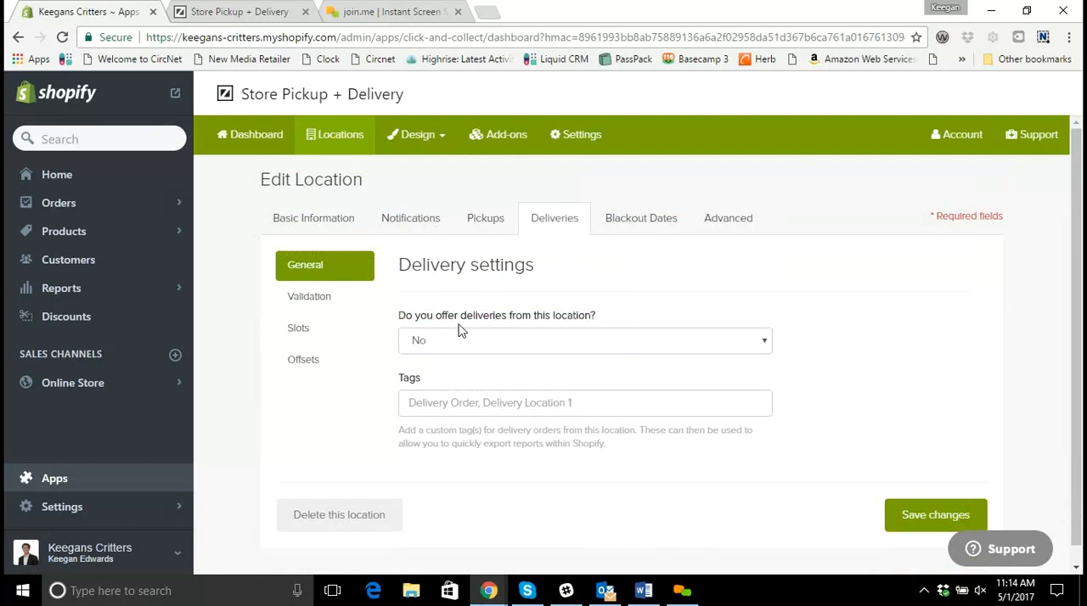
mouse_move(435, 348)
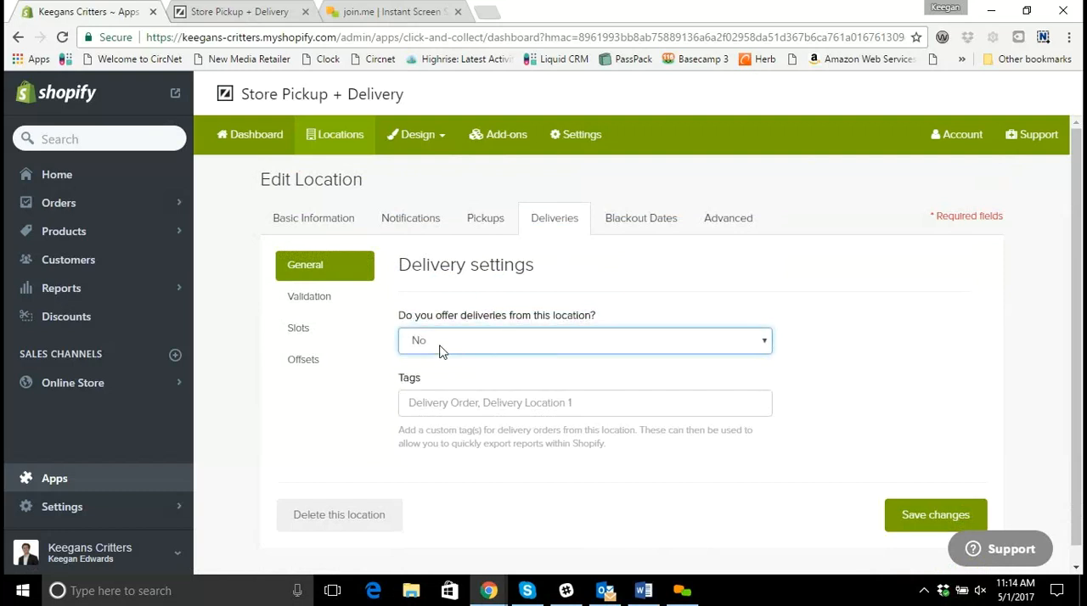
left_click(728, 217)
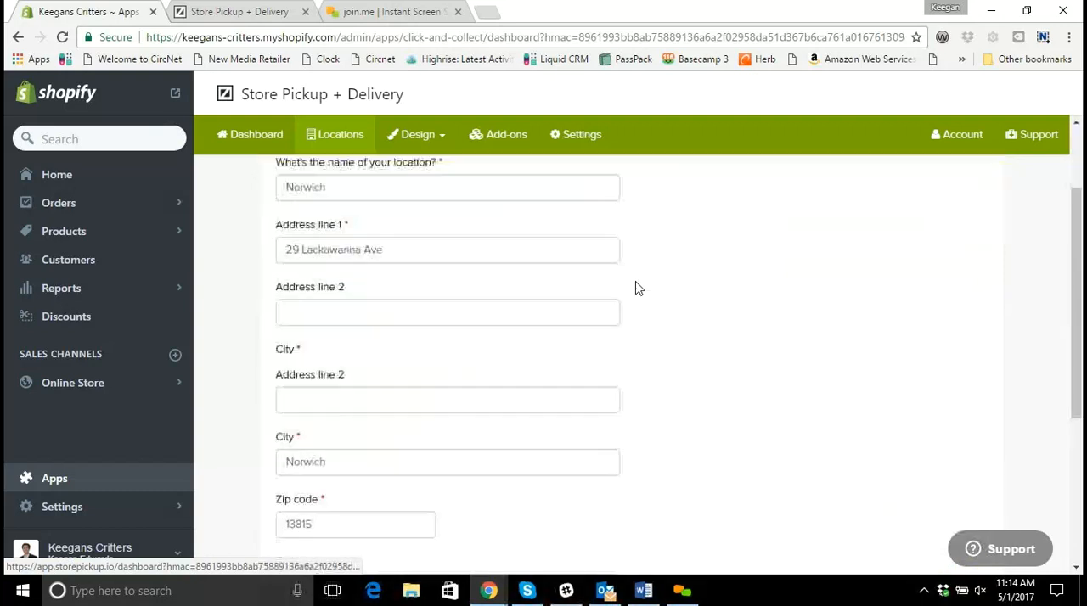
left_click(941, 498)
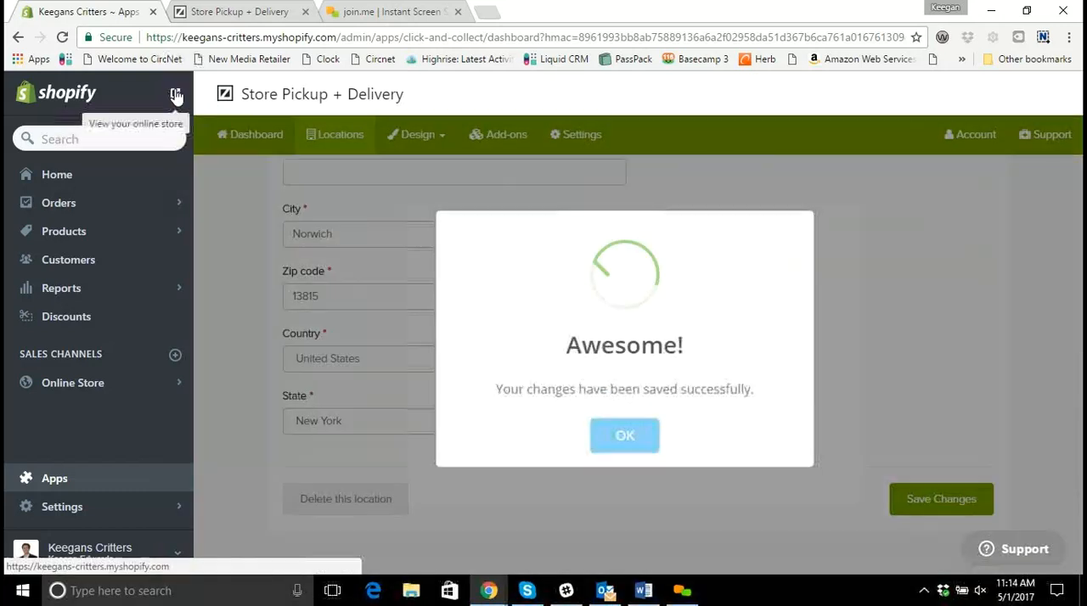
left_click(176, 94)
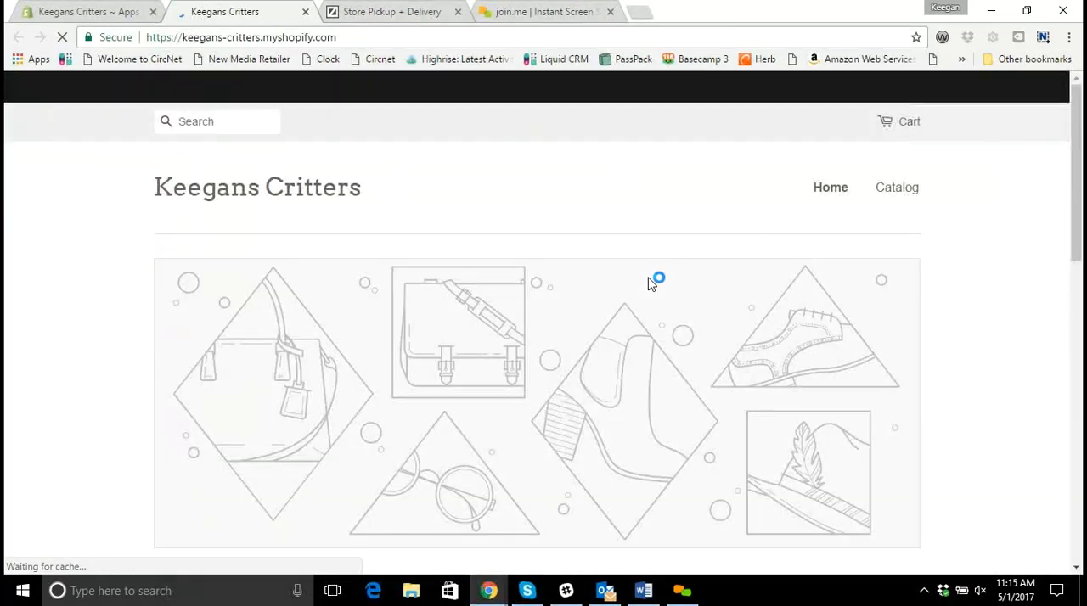
Add the Blue Buffalo chicken and brown rice dog food to the cart
scroll("down", 3)
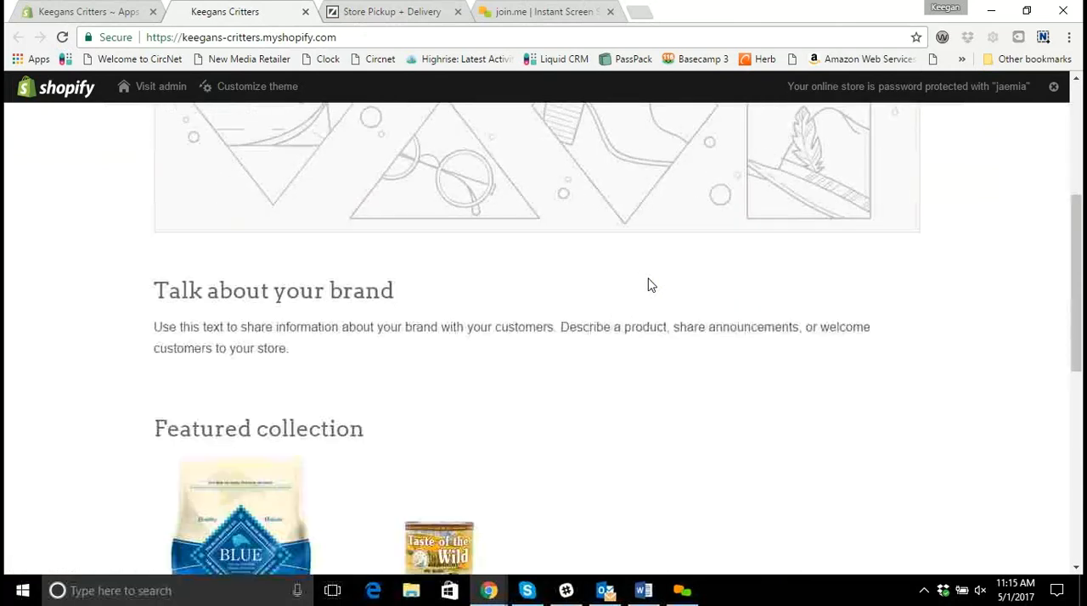
left_click(240, 509)
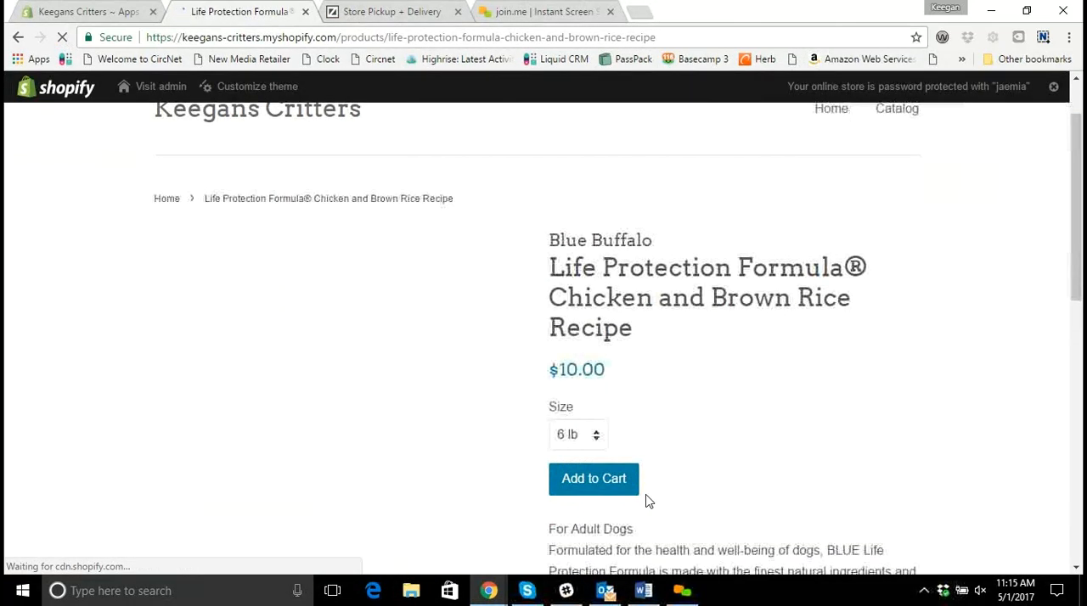
left_click(593, 478)
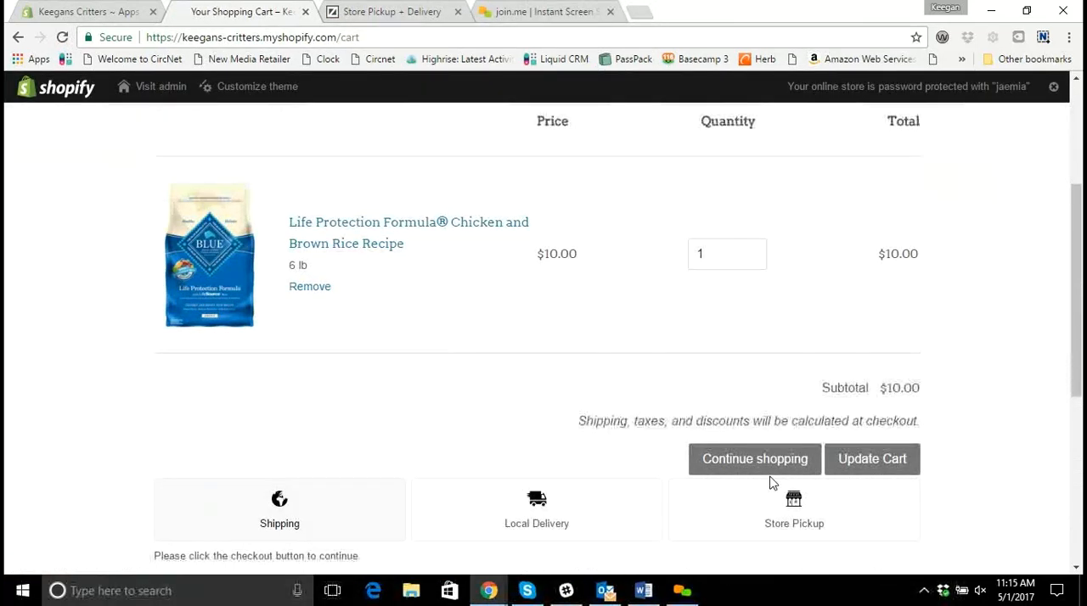
Check the cart's Local Delivery, Shipping and Store Pickup options, with Norwich listed
scroll("down", 3)
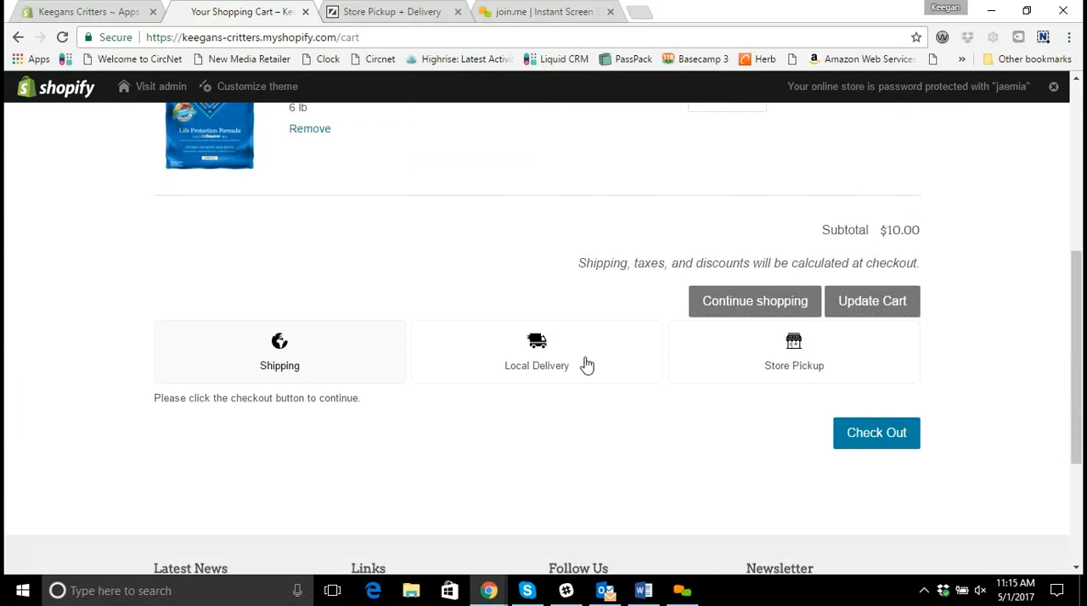
left_click(537, 352)
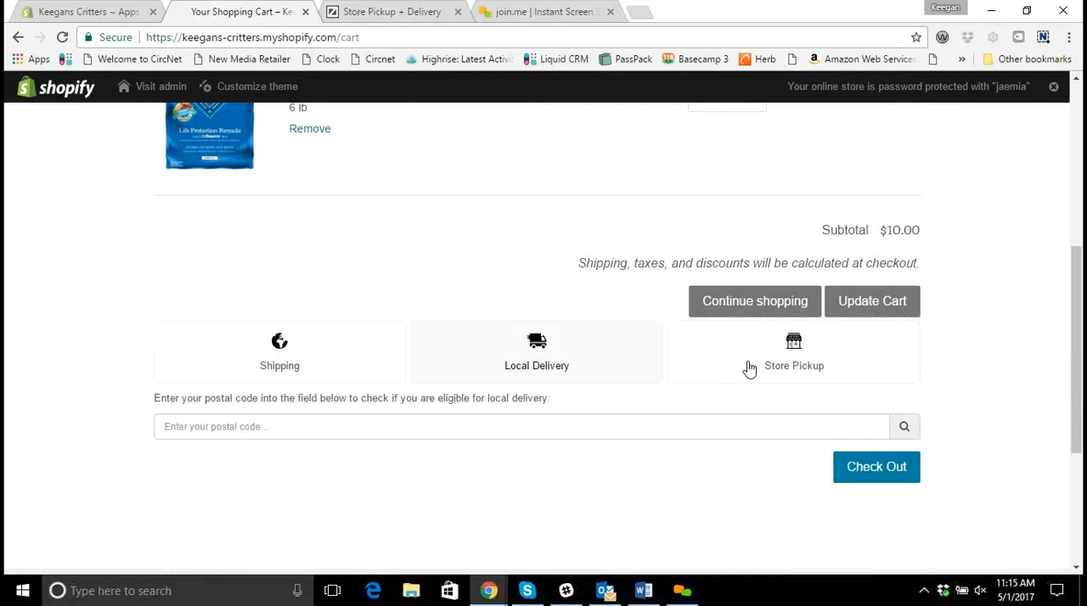
left_click(279, 352)
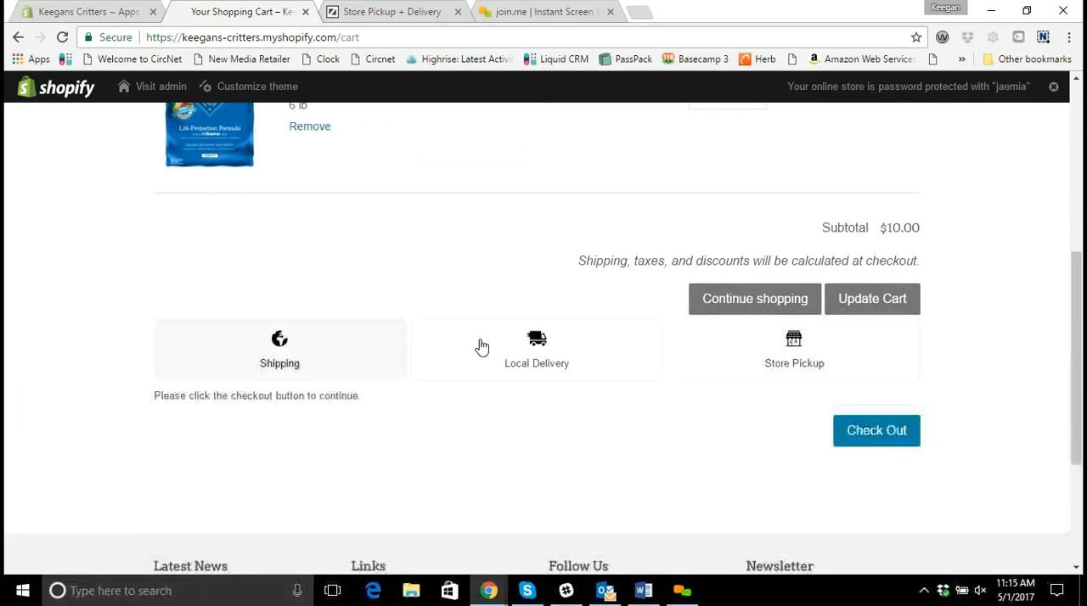
left_click(794, 348)
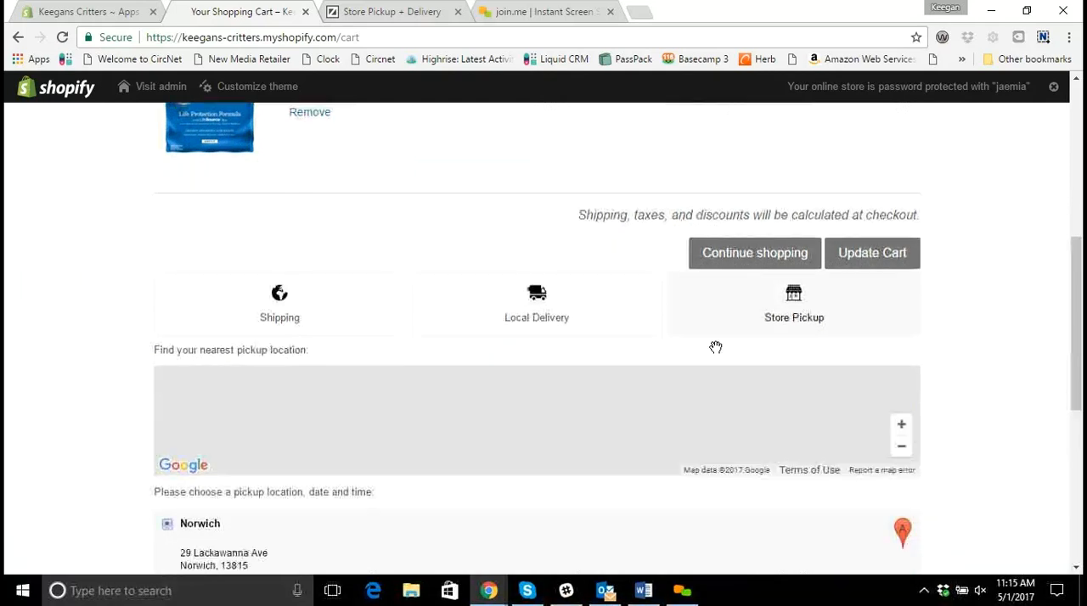
scroll("down", 3)
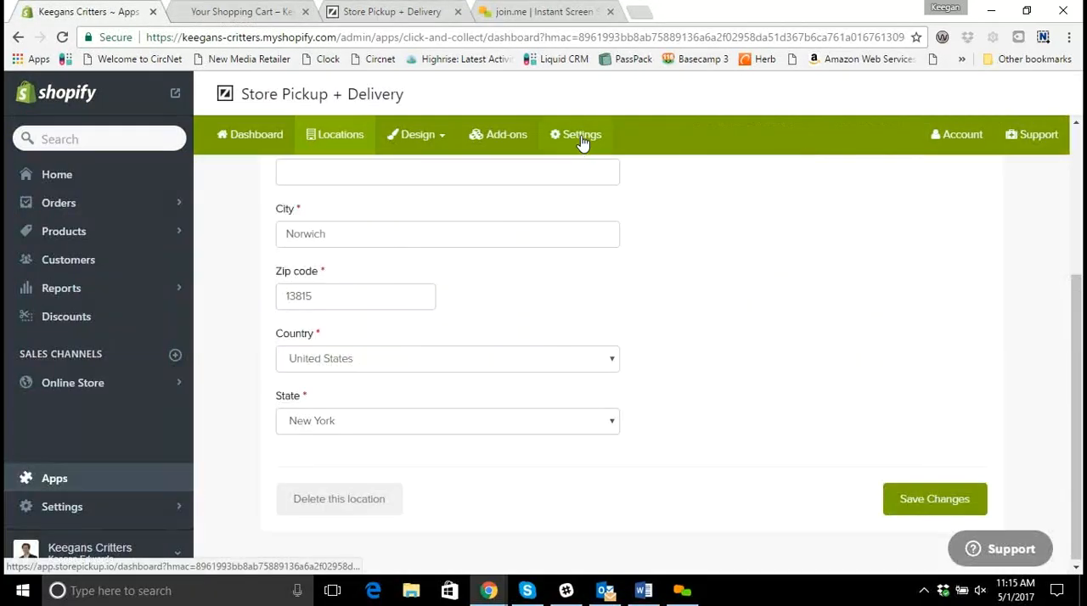
In app Settings > Shipping, set 'Do you offer shipping to your customers?' to No and save
left_click(582, 134)
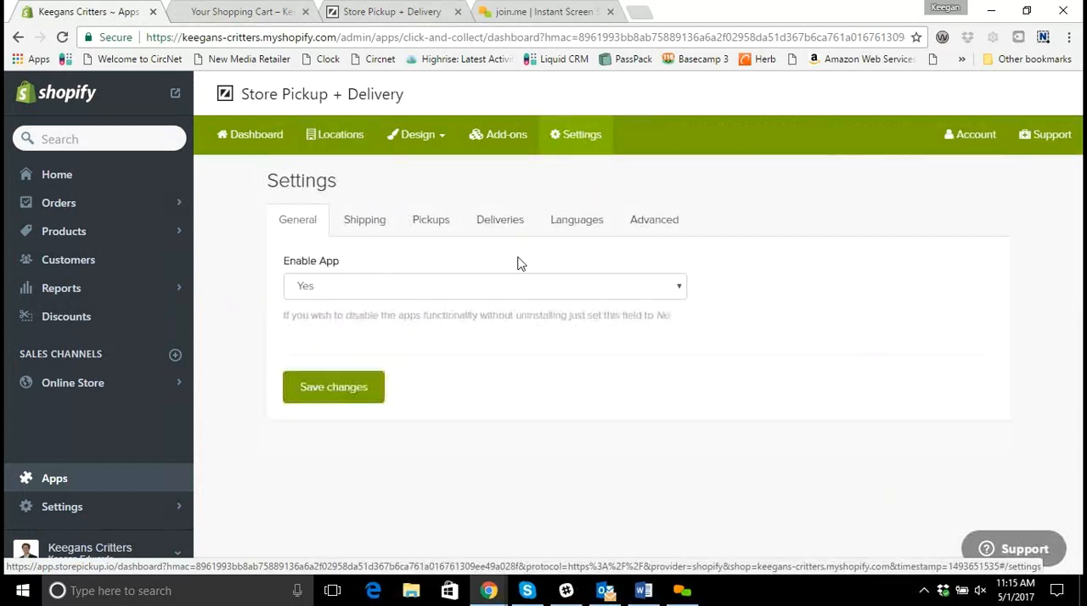
left_click(359, 219)
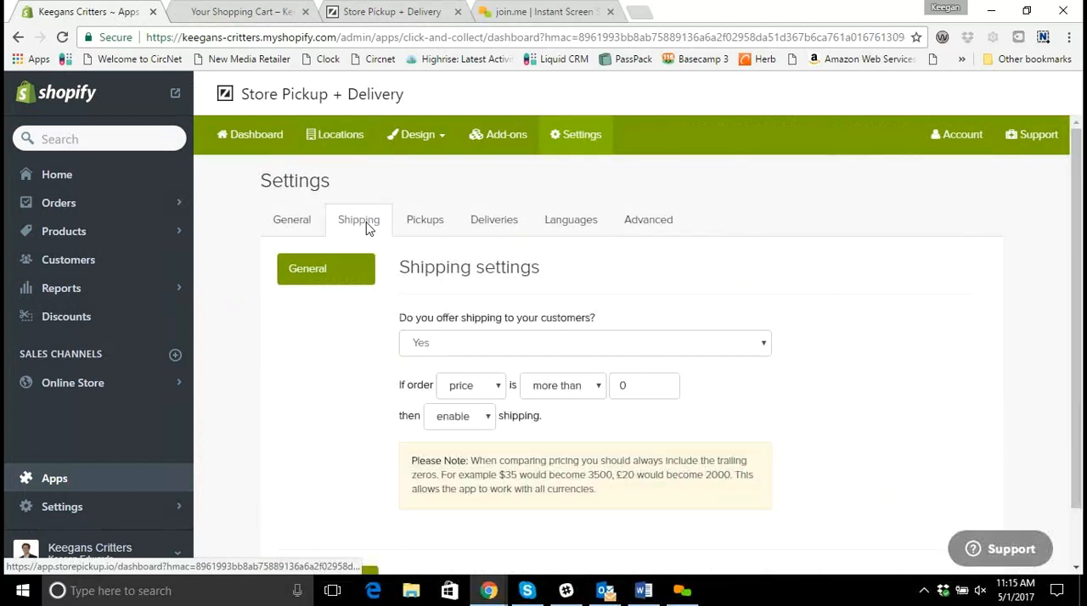
left_click(493, 219)
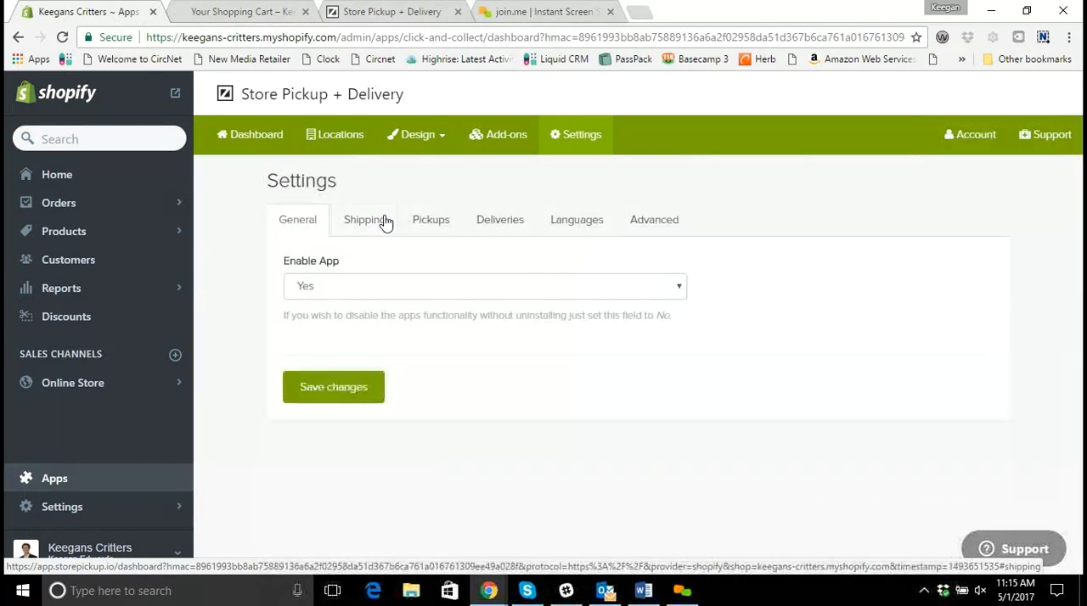
left_click(360, 219)
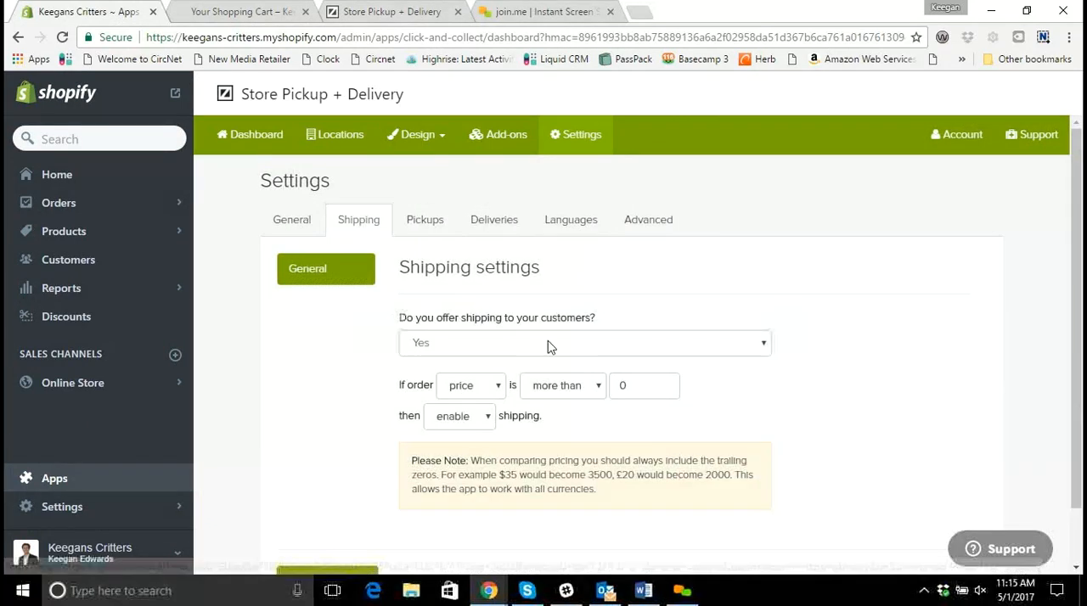
left_click(584, 342)
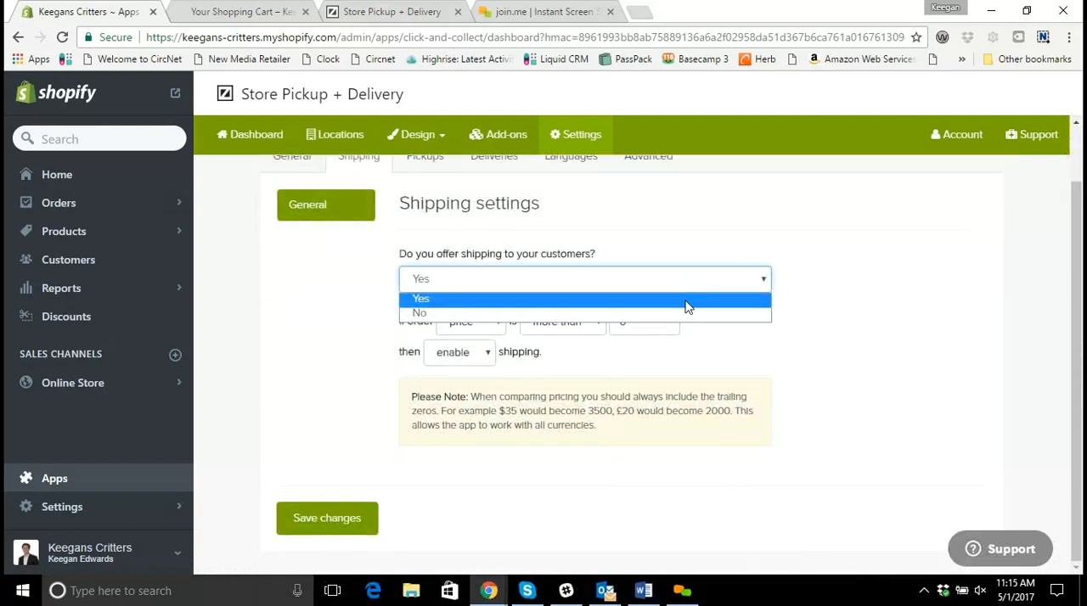
left_click(419, 313)
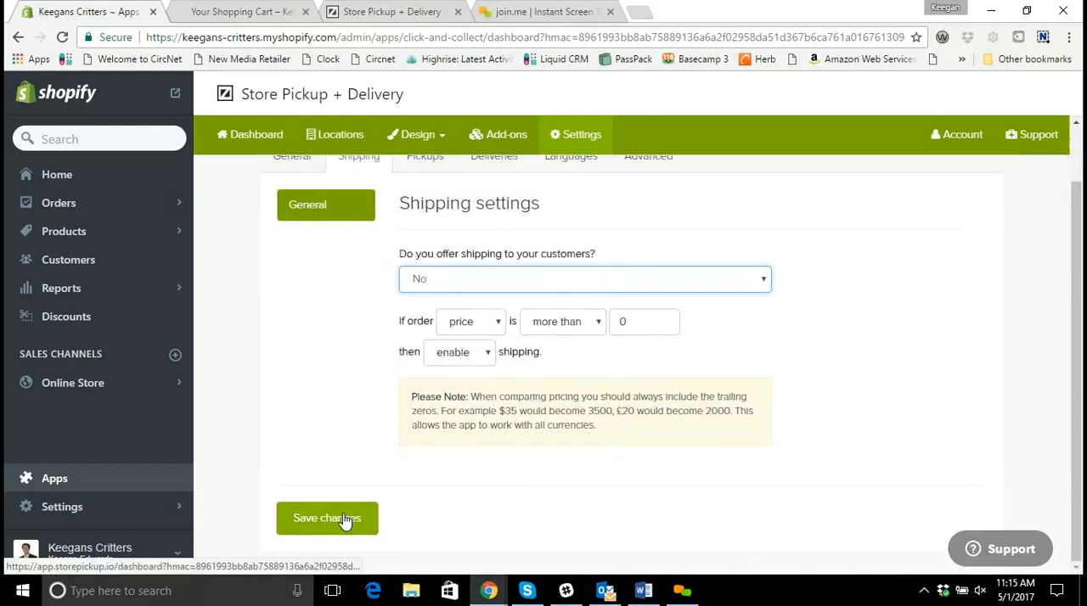
left_click(327, 518)
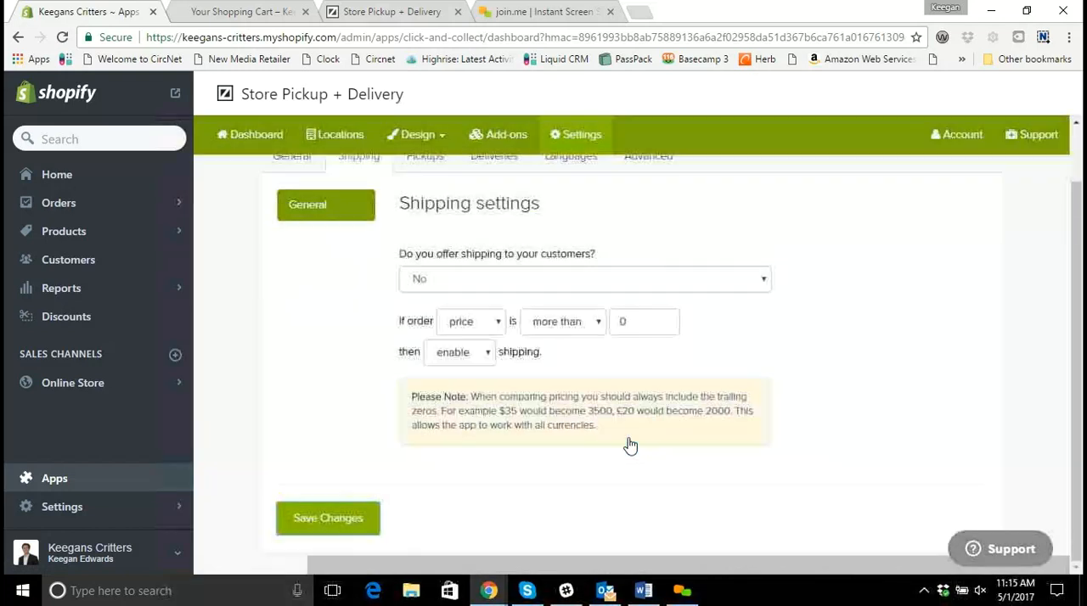
left_click(238, 11)
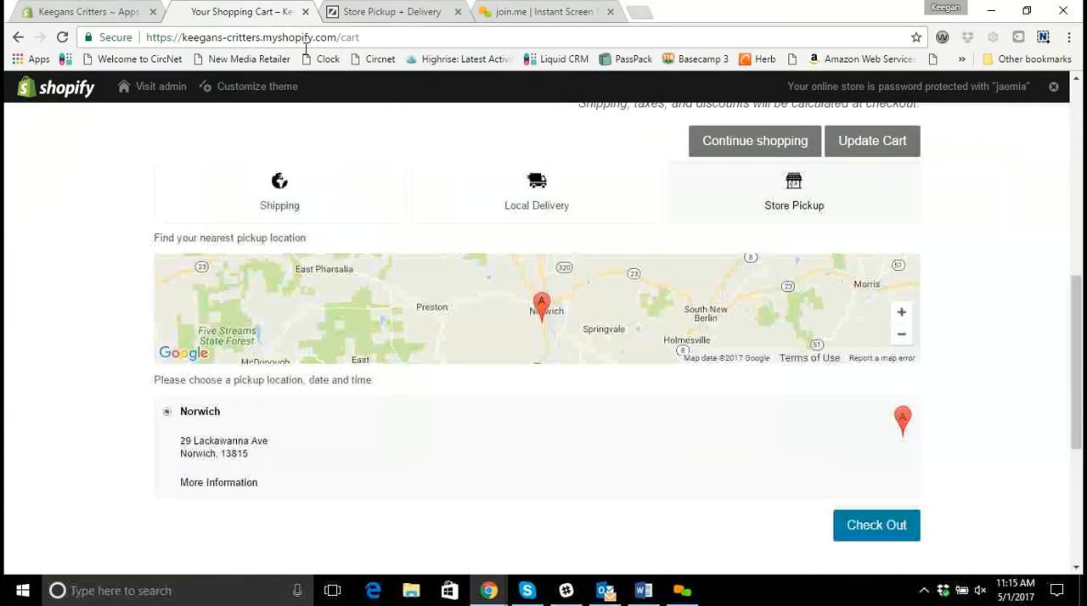
Reload the cart and check that only Local Delivery and Store Pickup tabs appear
left_click(875, 525)
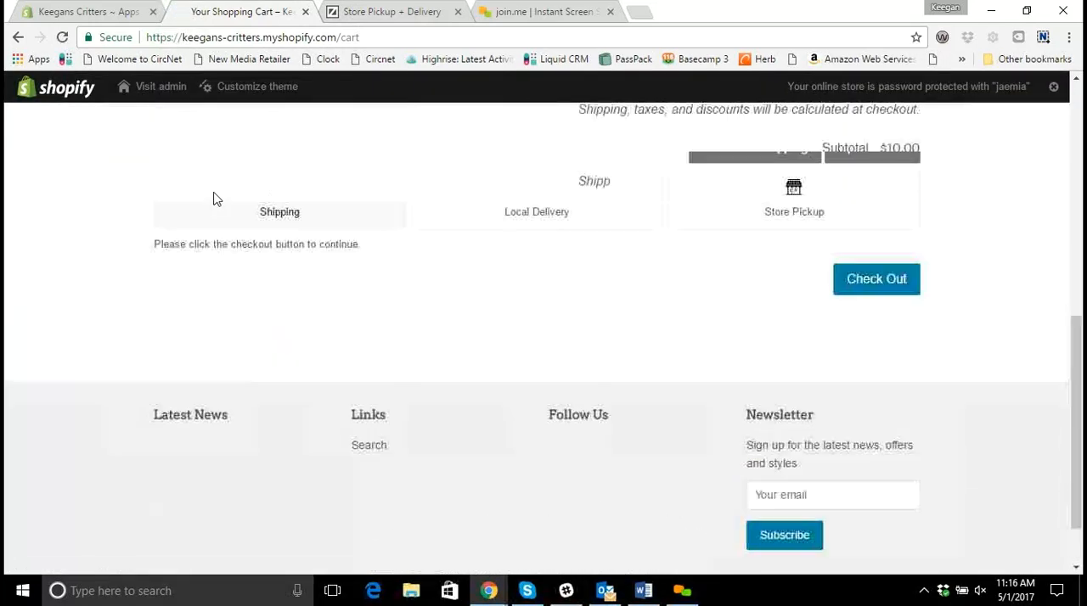
scroll("up", 3)
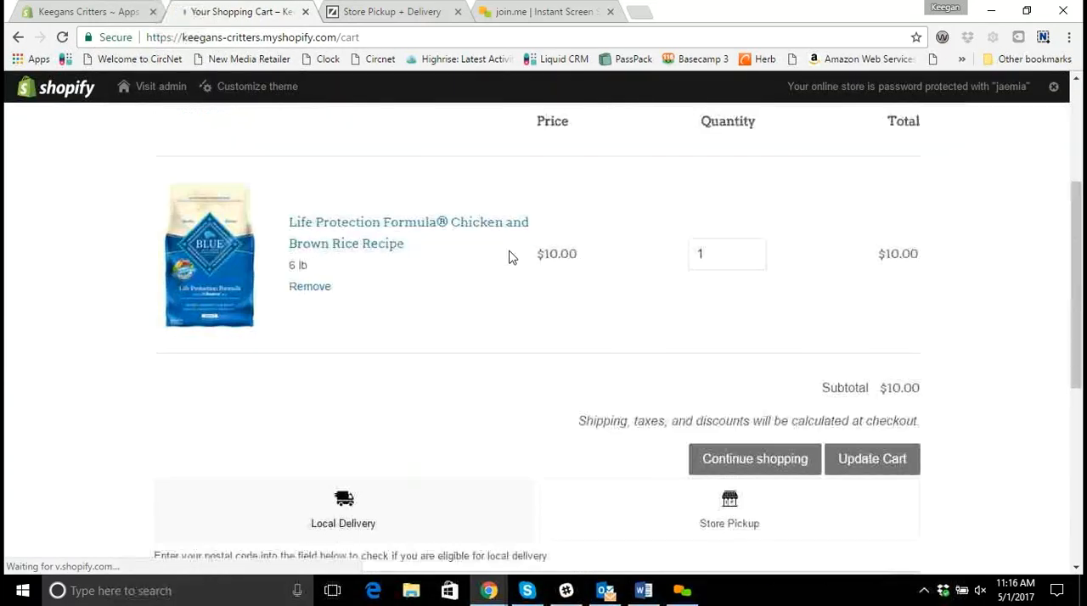
scroll("down", 3)
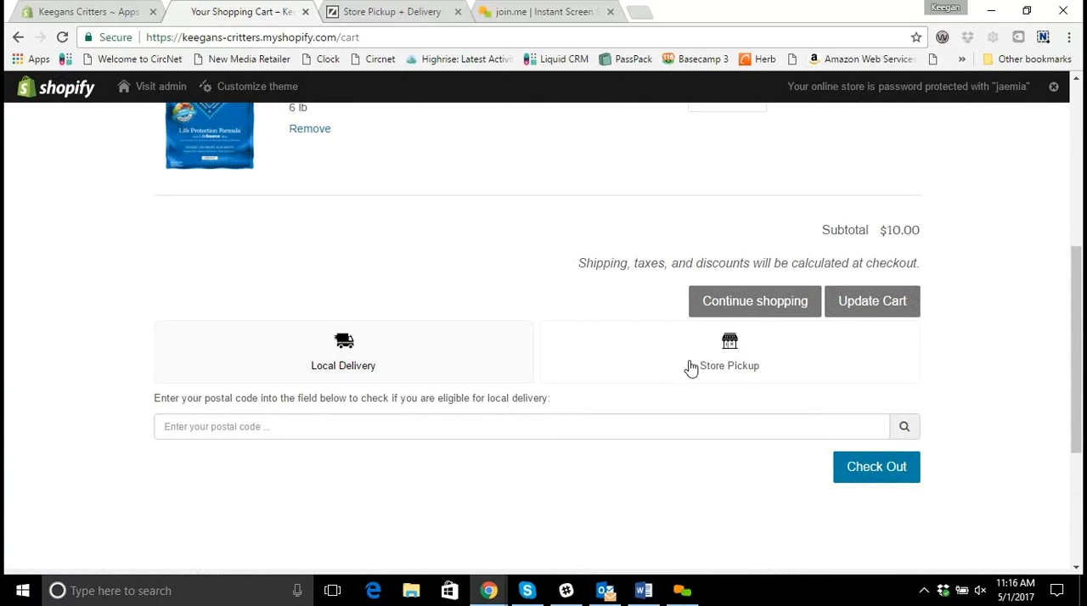
mouse_move(480, 353)
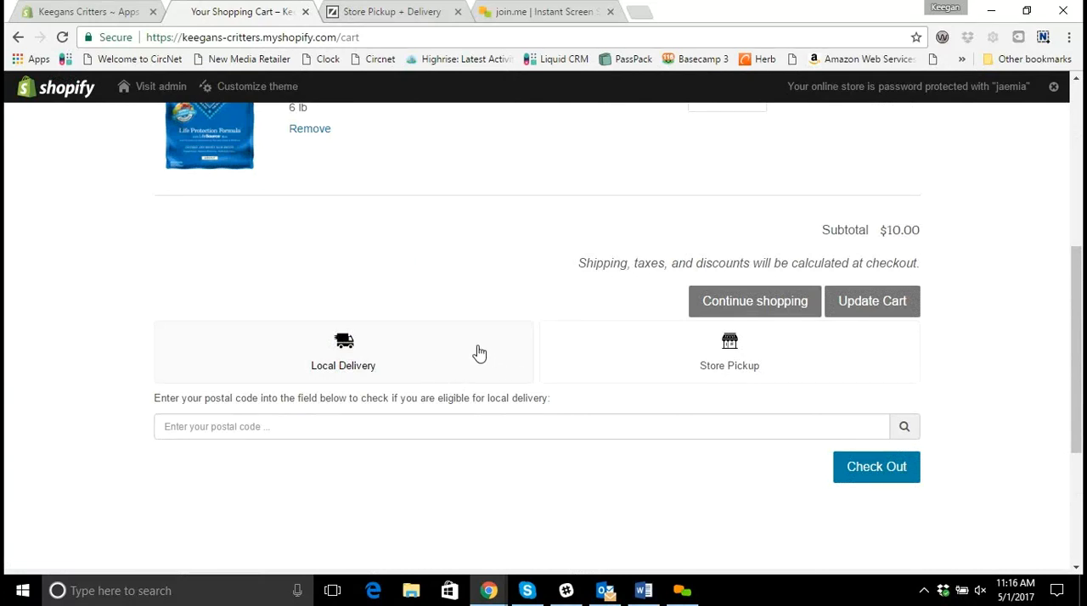
mouse_move(414, 375)
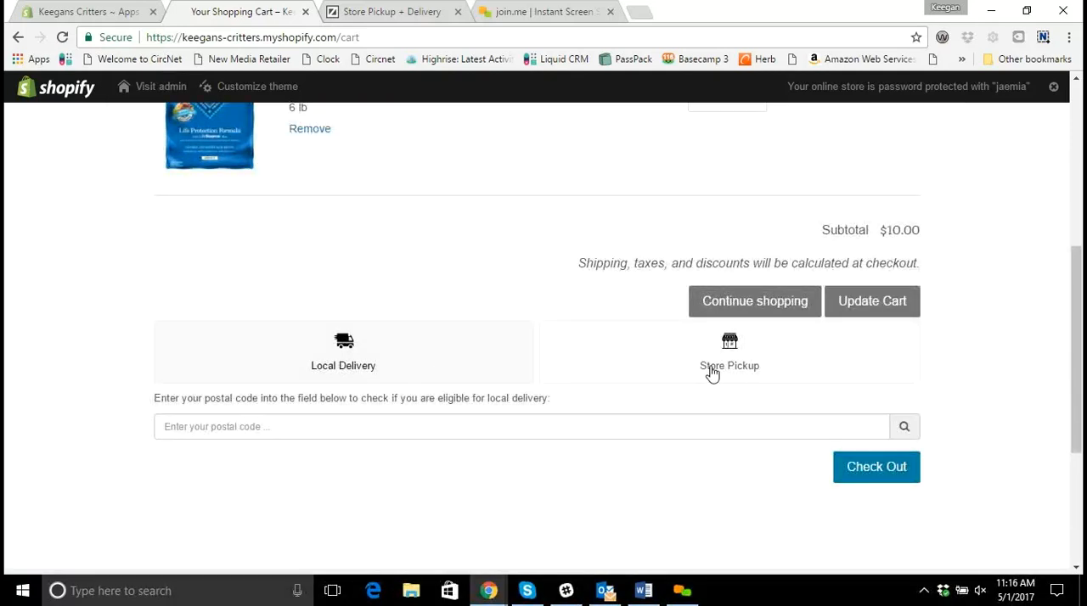
left_click(391, 11)
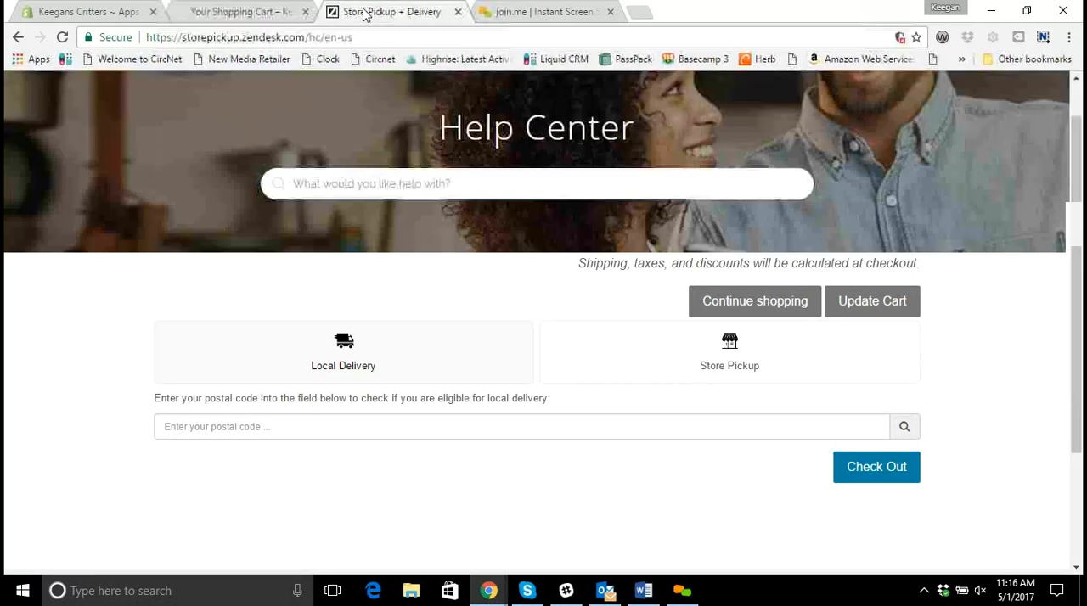
Scroll through the app's delivery settings: deliveries enabled, set-radius distance check
left_click(242, 11)
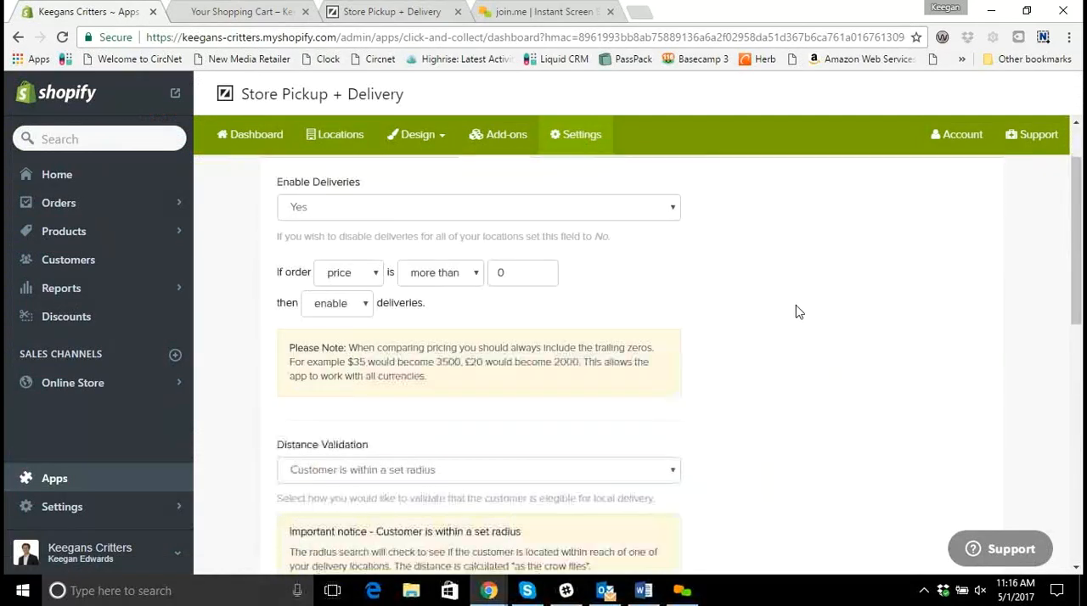
scroll("down", 3)
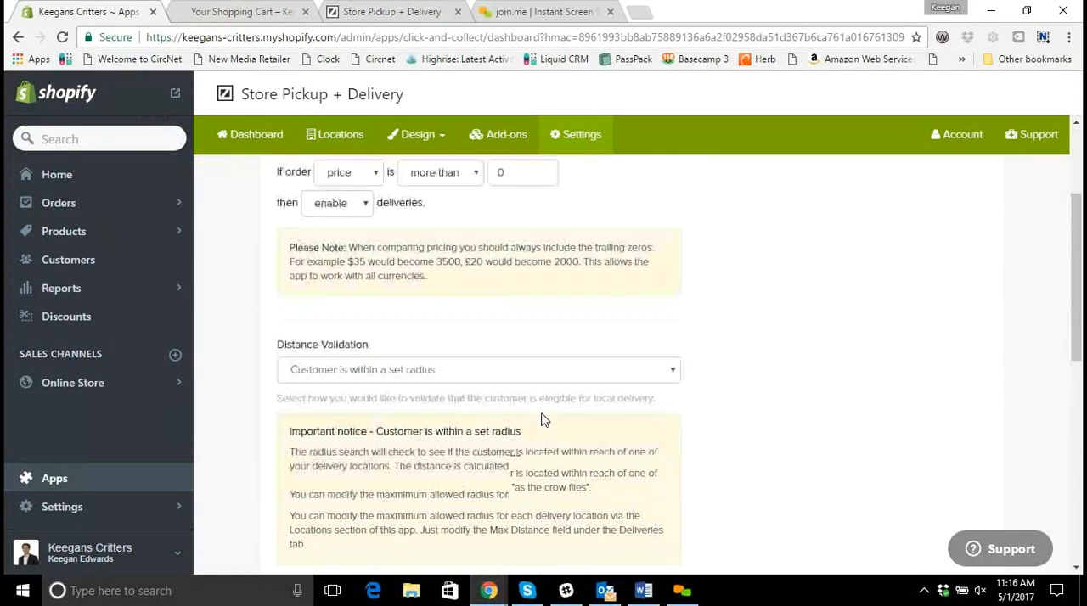
scroll("down", 3)
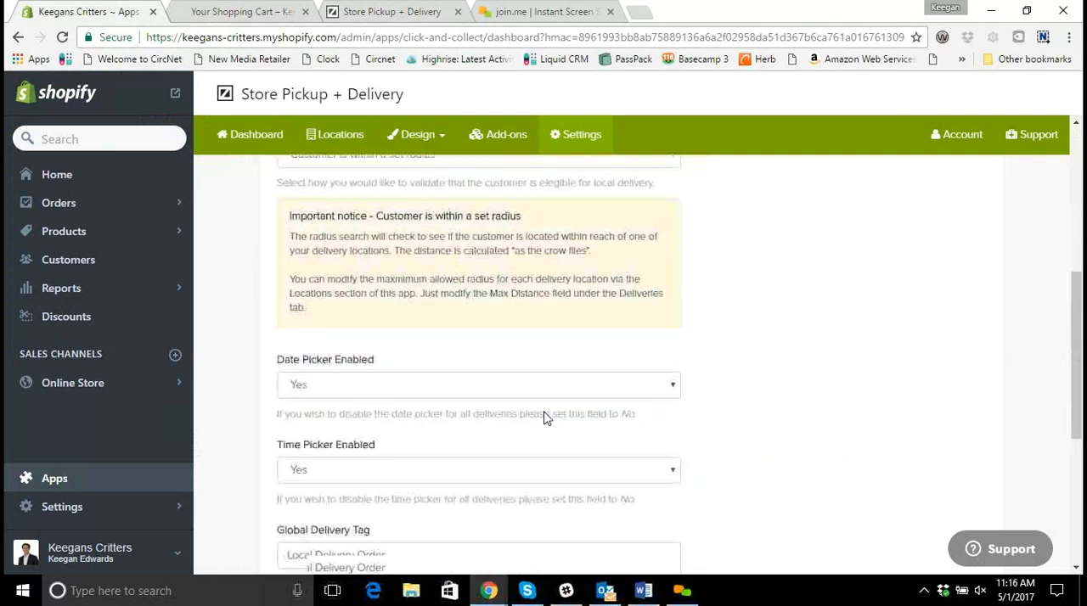
scroll("down", 3)
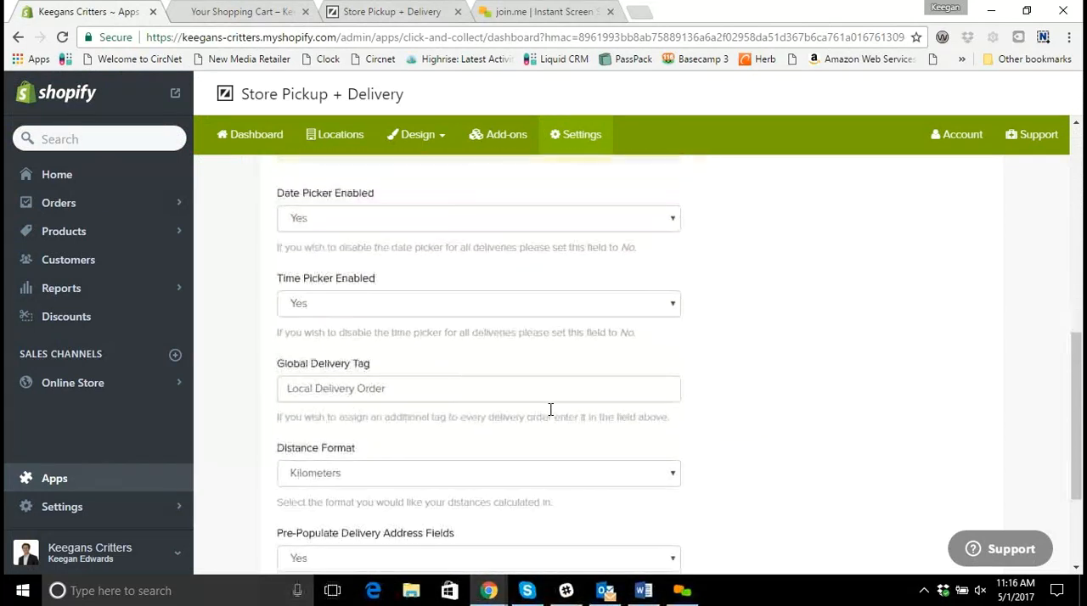
scroll("up", 3)
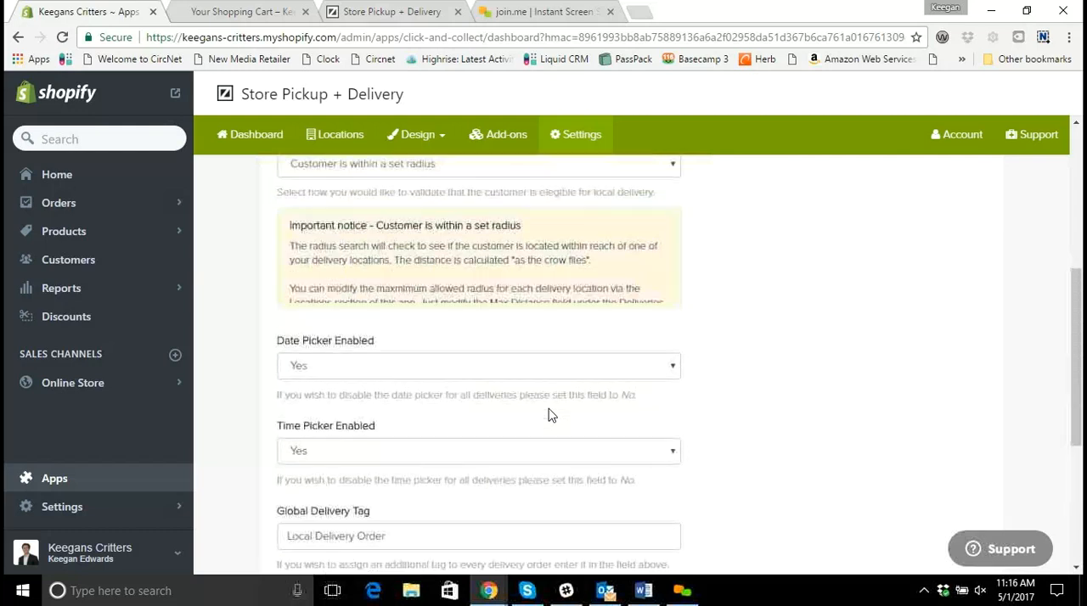
scroll("up", 3)
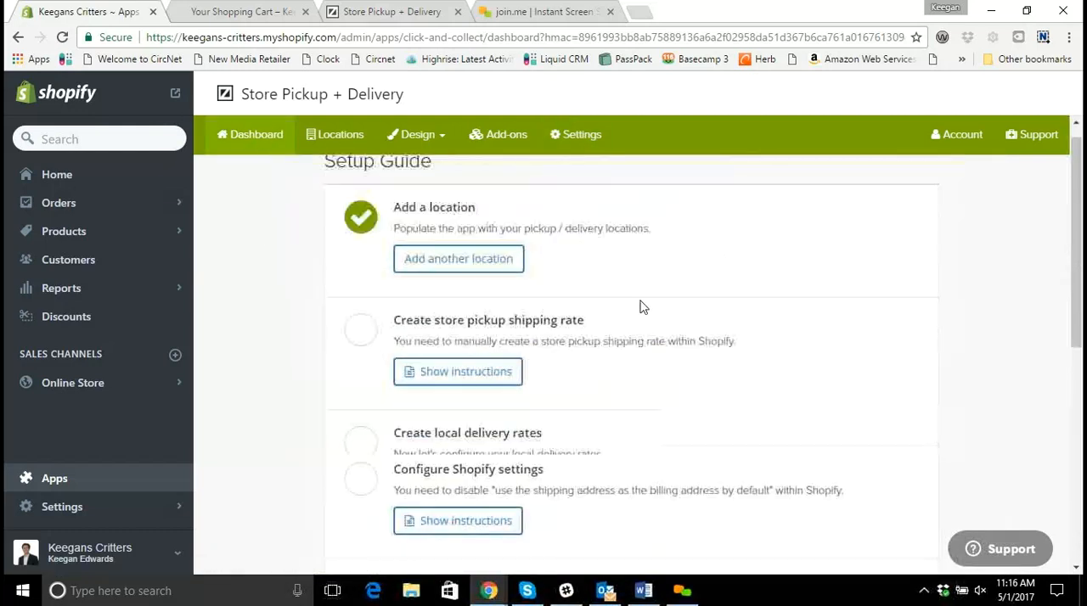
Scroll the Setup Guide to review remaining steps: pickup rate, delivery rate, Shopify settings
scroll("down", 3)
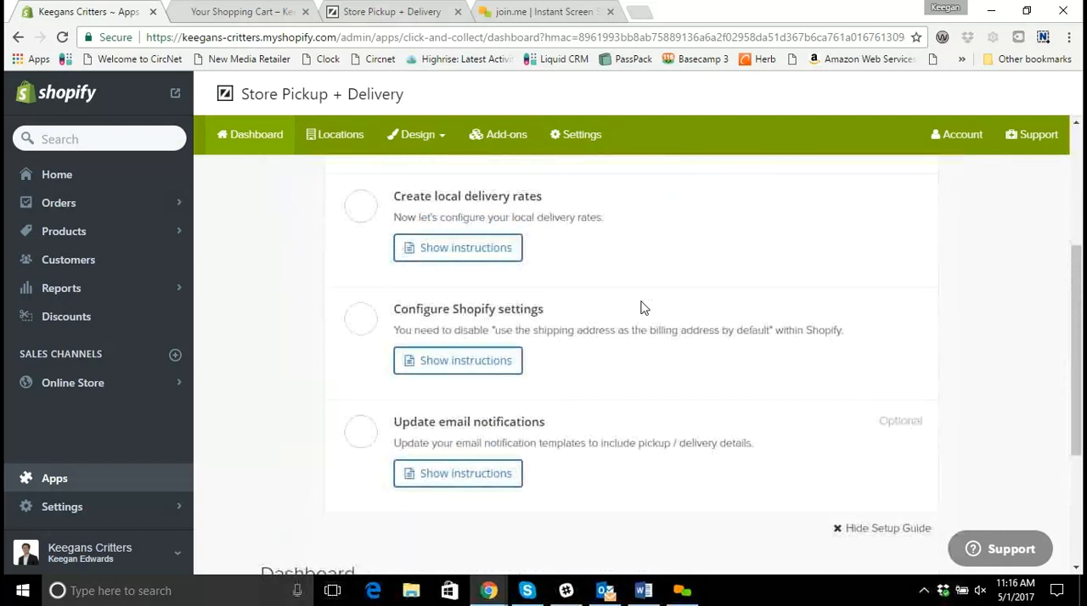
scroll("up", 3)
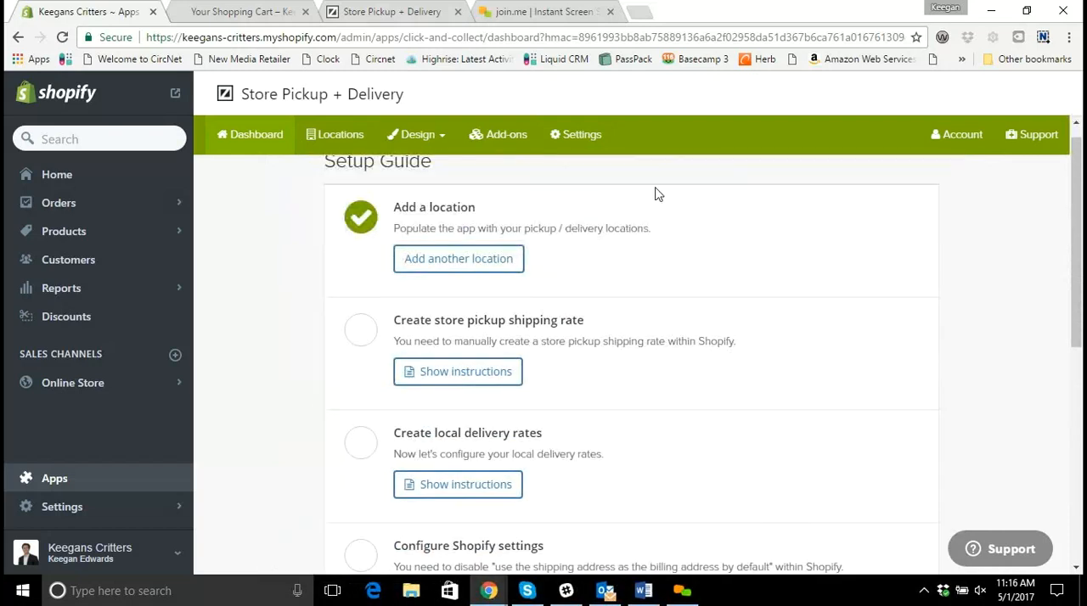